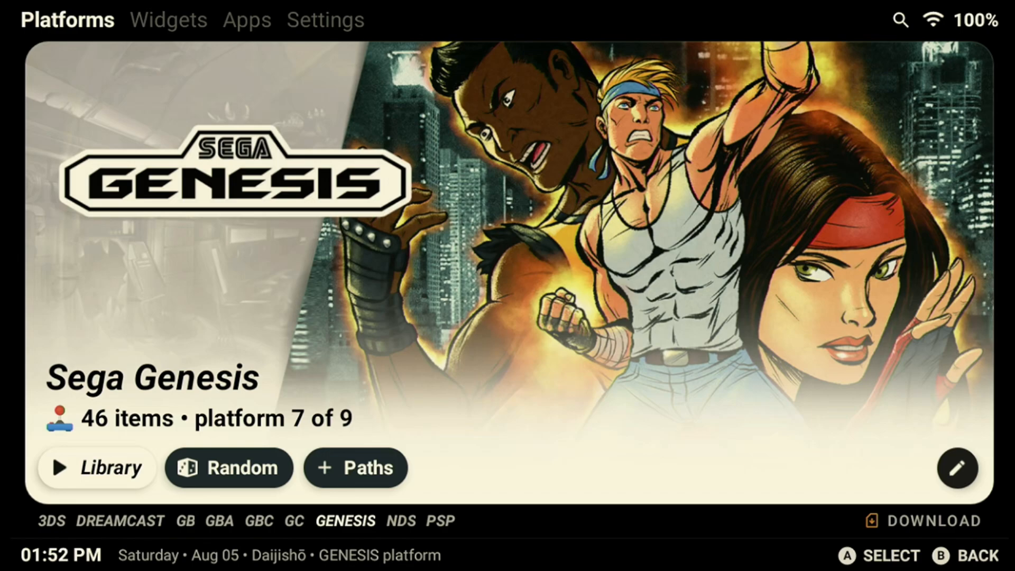
Step: Scroll the platform carousel past Sega Genesis and browse the Dreamcast game grid
{"action": "scroll", "scroll_direction": "right", "scroll_amount": 3}
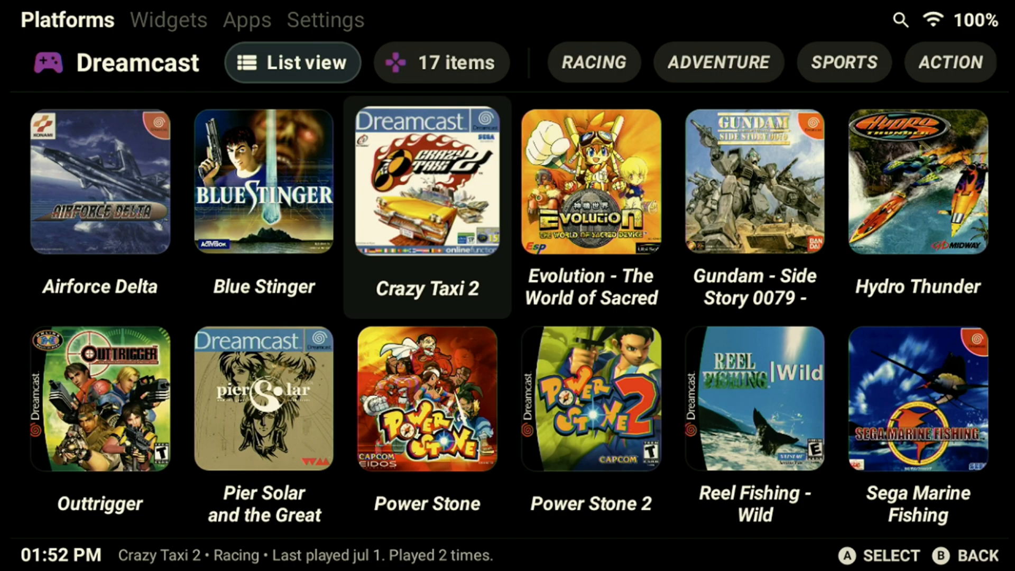
{"action": "scroll", "scroll_direction": "down", "scroll_amount": 3}
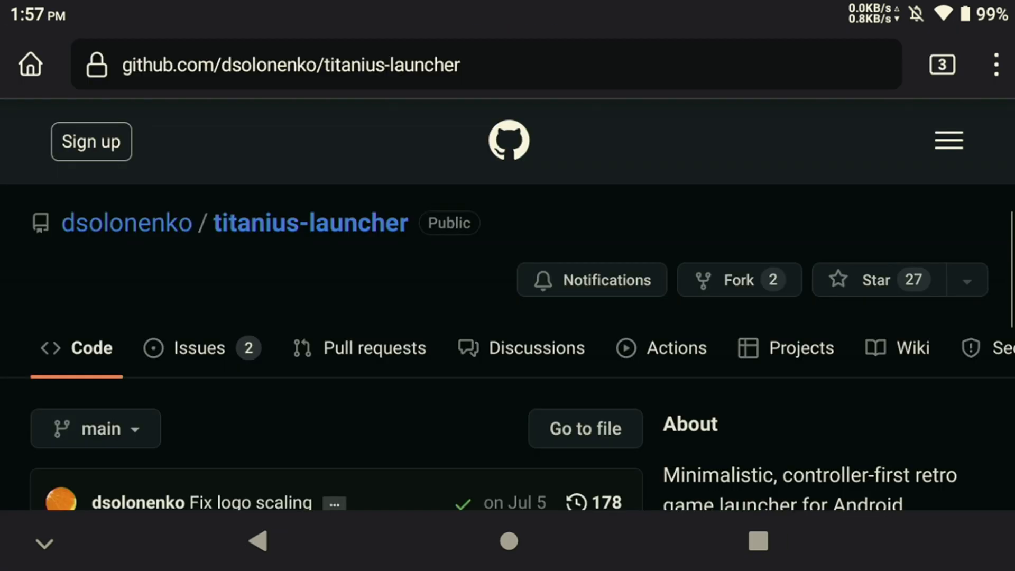
Step: Navigate the titanius-launcher repo down to the Release 0.3.159 page
{"action": "scroll", "scroll_direction": "down", "scroll_amount": 3}
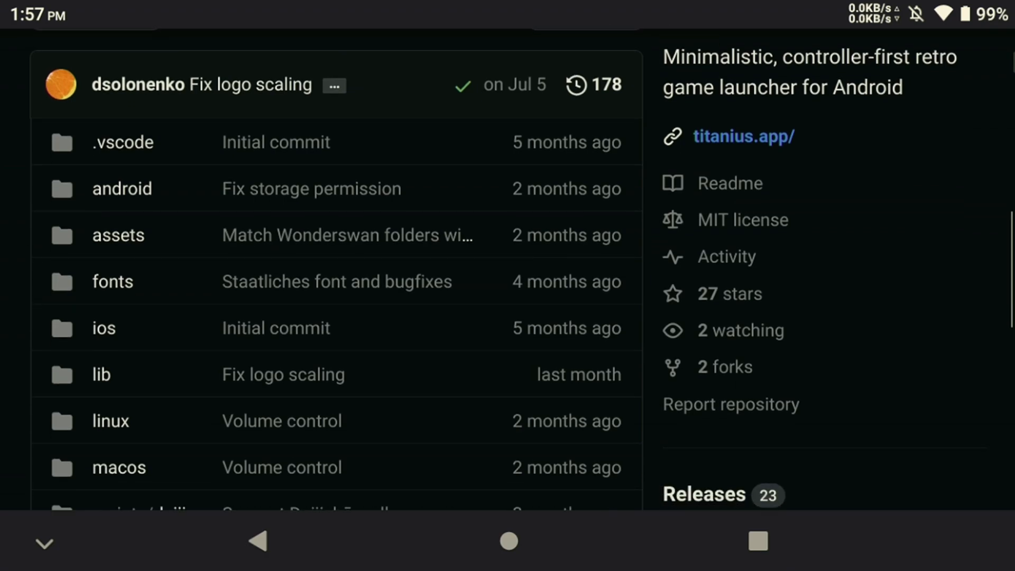
{"action": "scroll", "scroll_direction": "down", "scroll_amount": 3}
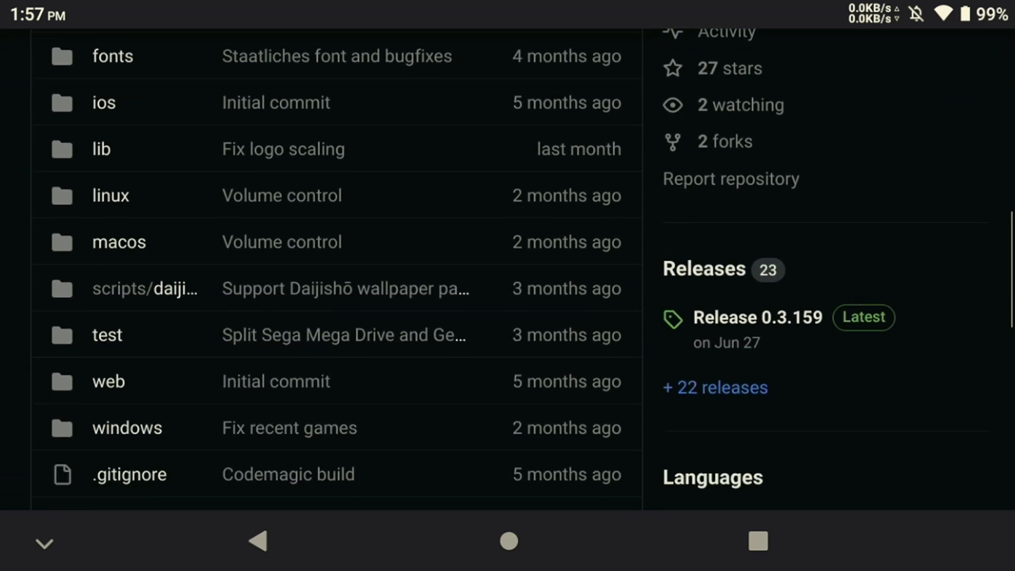
{"action": "left_click", "coordinate": [751, 317]}
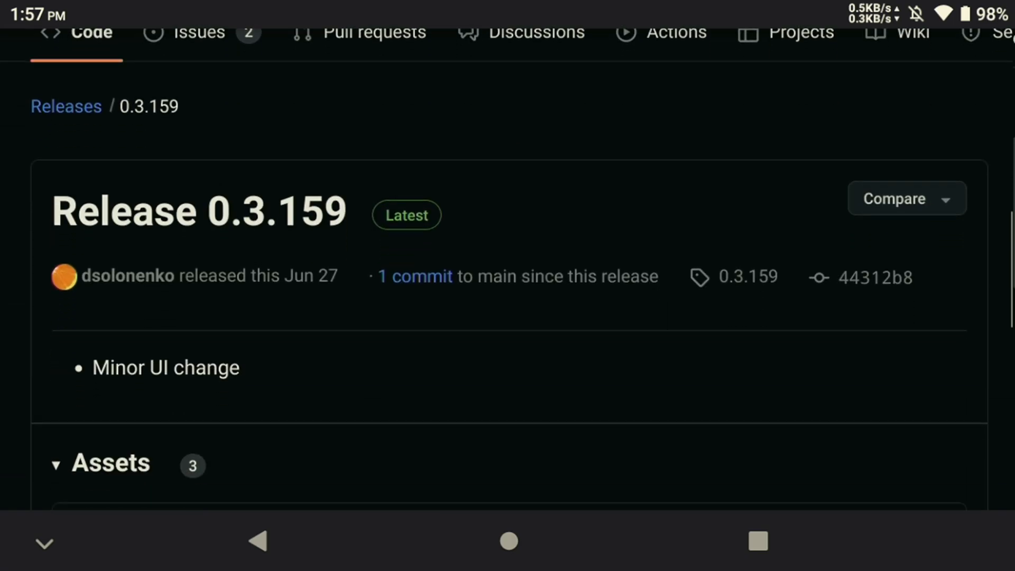
Step: Download titanius-launcher-0.3.159.apk (61.60 MB) from the release Assets
{"action": "scroll", "scroll_direction": "down", "scroll_amount": 3}
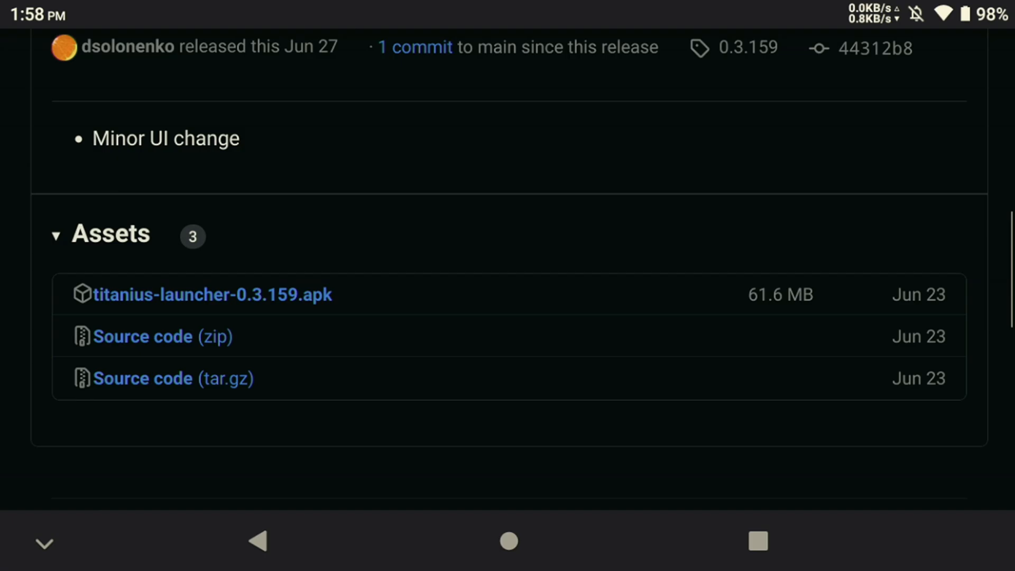
{"action": "left_click", "coordinate": [212, 295]}
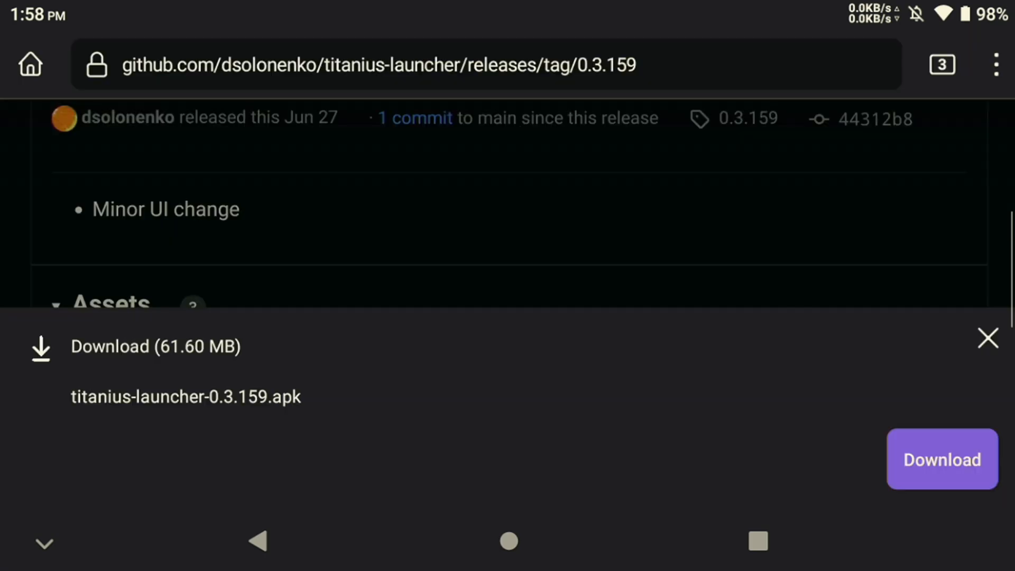
{"action": "left_click", "coordinate": [941, 460]}
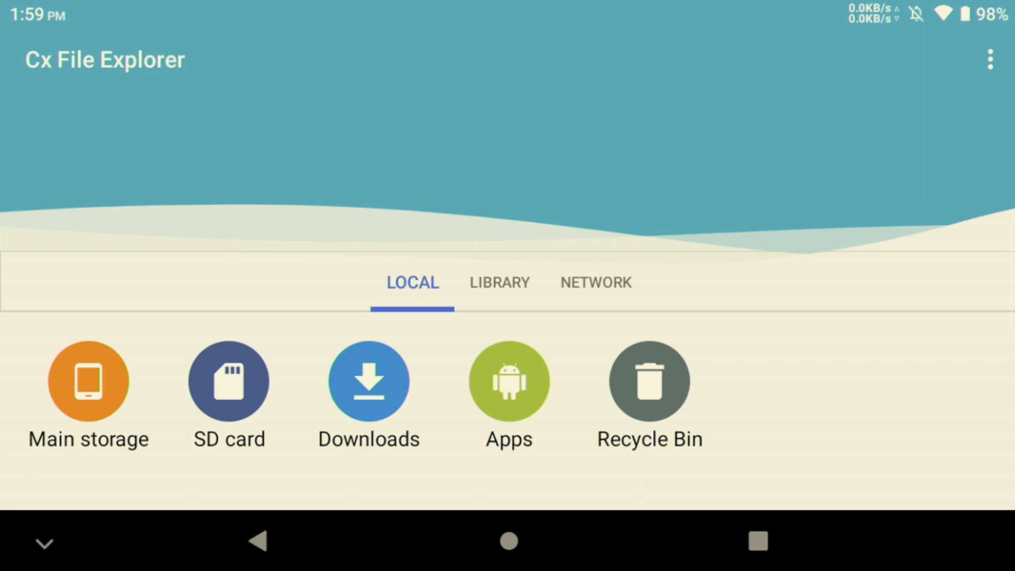
Step: Install titanius-launcher-0.3.159.apk from Downloads and launch the installed app
{"action": "left_click", "coordinate": [368, 380]}
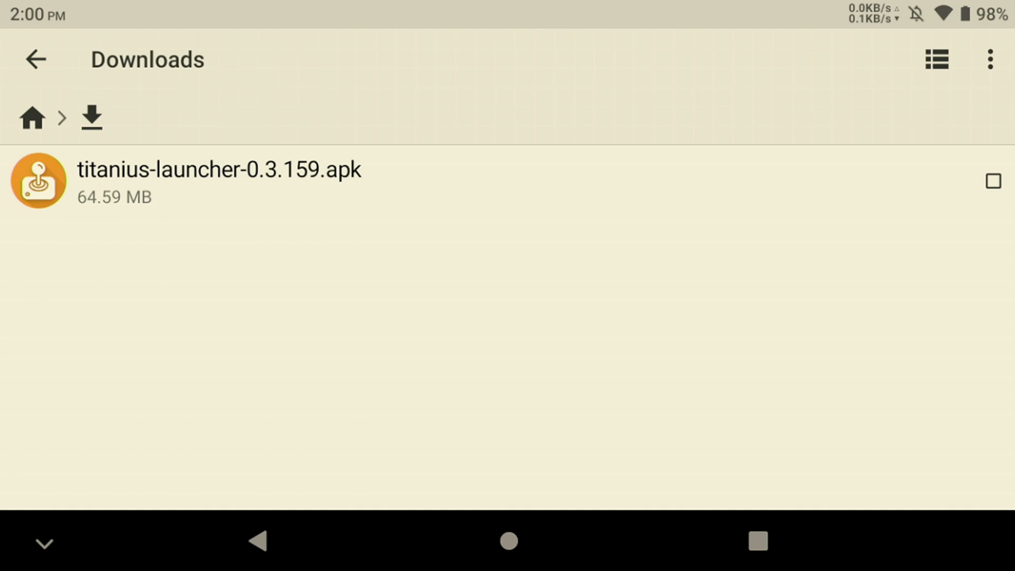
{"action": "left_click", "coordinate": [219, 181]}
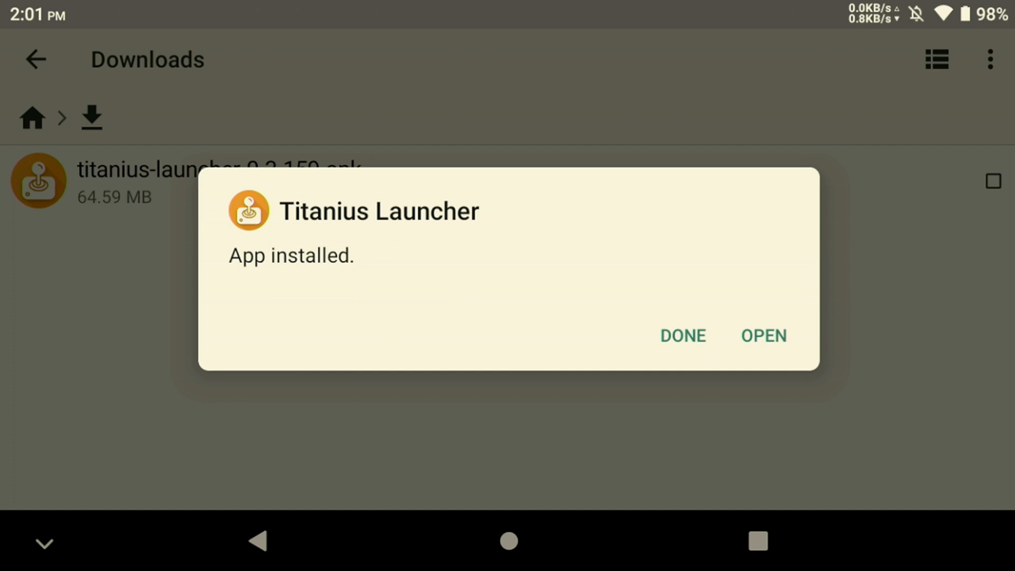
{"action": "left_click", "coordinate": [763, 335]}
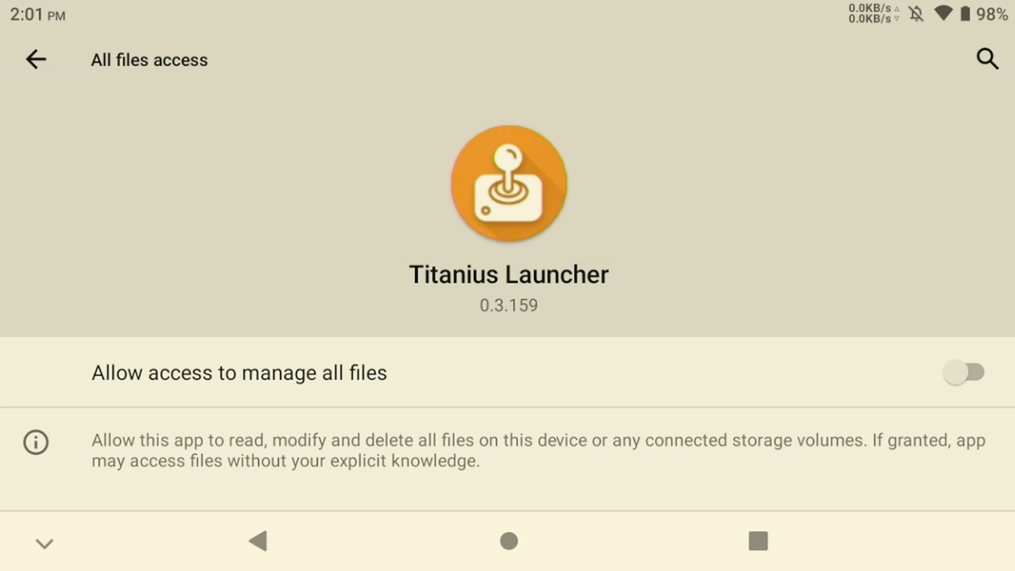
Step: Grant Titanius Launcher access to manage all files and browse the system carousel
{"action": "left_click", "coordinate": [967, 371]}
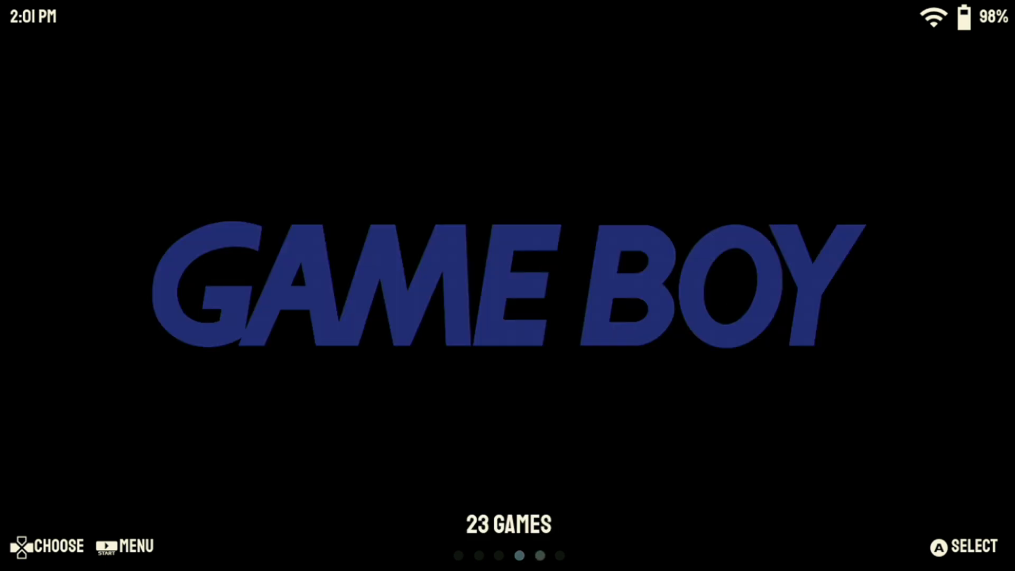
{"action": "scroll", "scroll_direction": "left", "scroll_amount": 3}
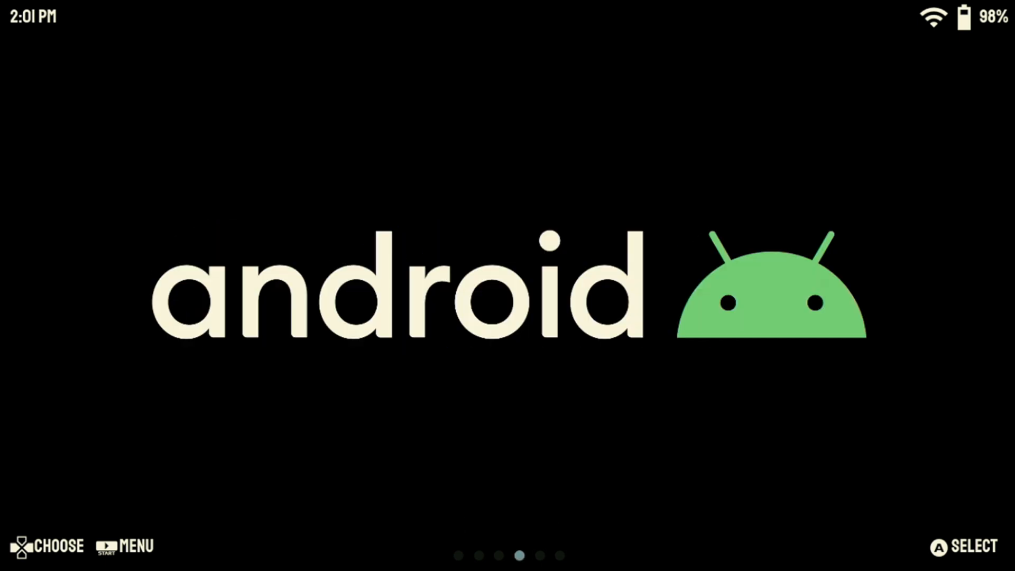
{"action": "scroll", "scroll_direction": "right", "scroll_amount": 3}
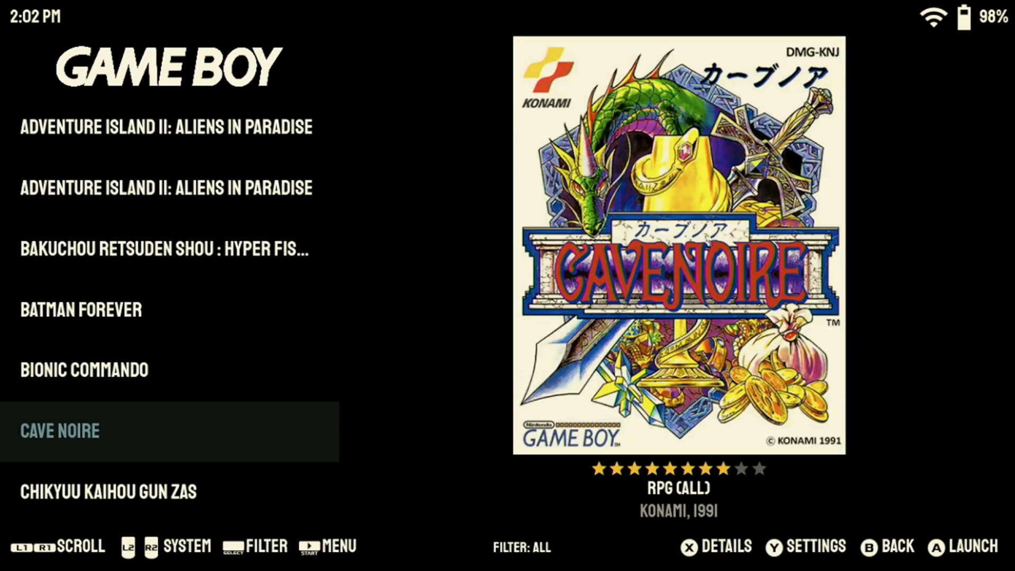
Step: Browse the Game Boy list and select Gradius: The Interstellar Assault to show its art
{"action": "scroll", "scroll_direction": "down", "scroll_amount": 3}
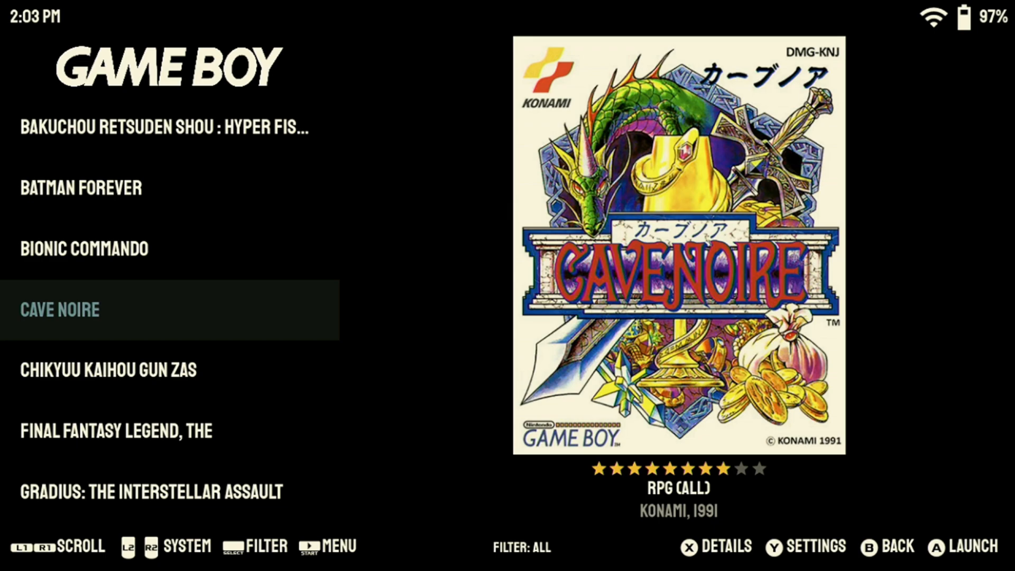
{"action": "left_click", "coordinate": [804, 547]}
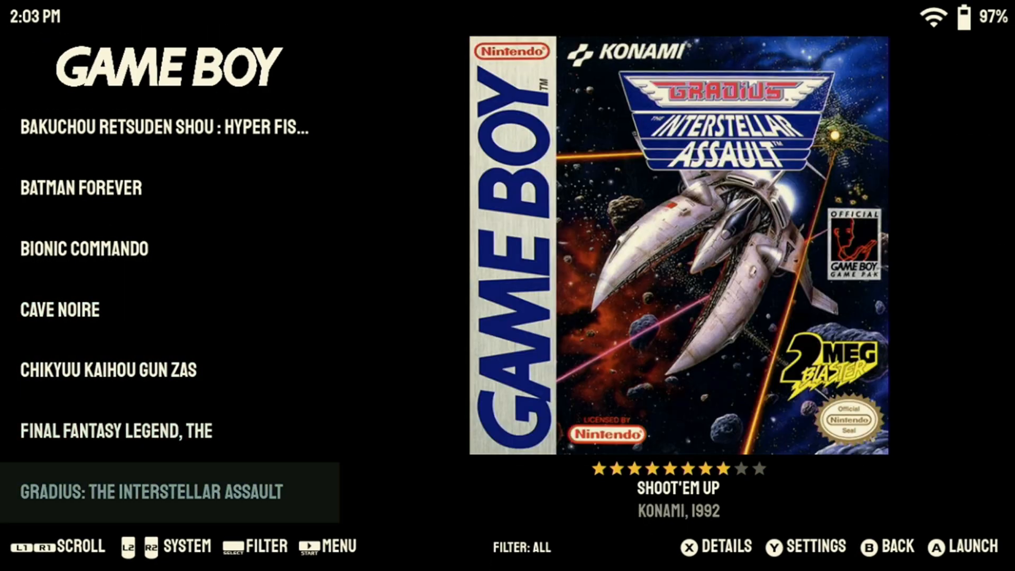
{"action": "scroll", "scroll_direction": "down", "scroll_amount": 3}
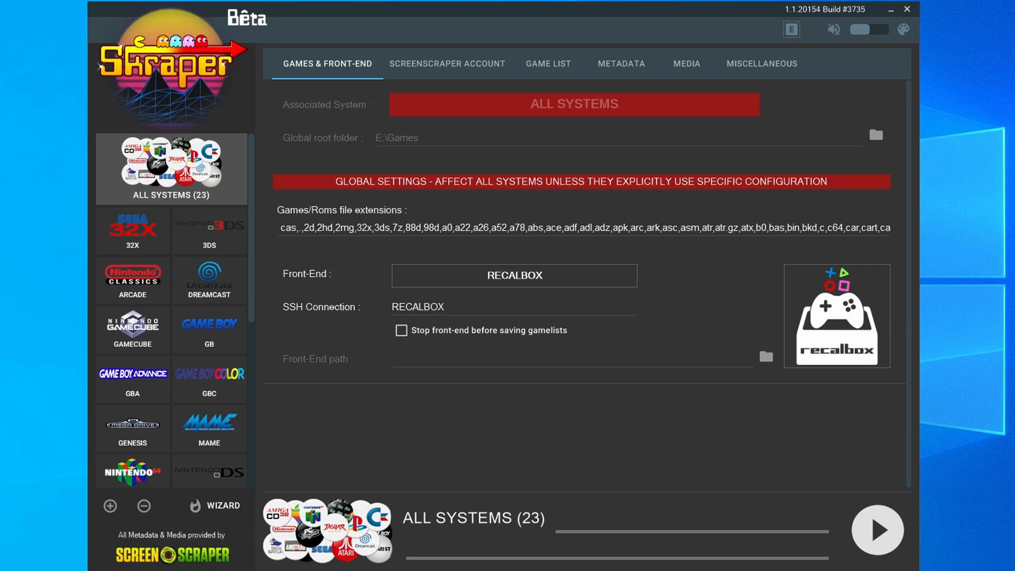
Step: Point Dreamcast's games folder to F:\Roms\Dreamcast via USB Drive > Roms
{"action": "left_click", "coordinate": [209, 280]}
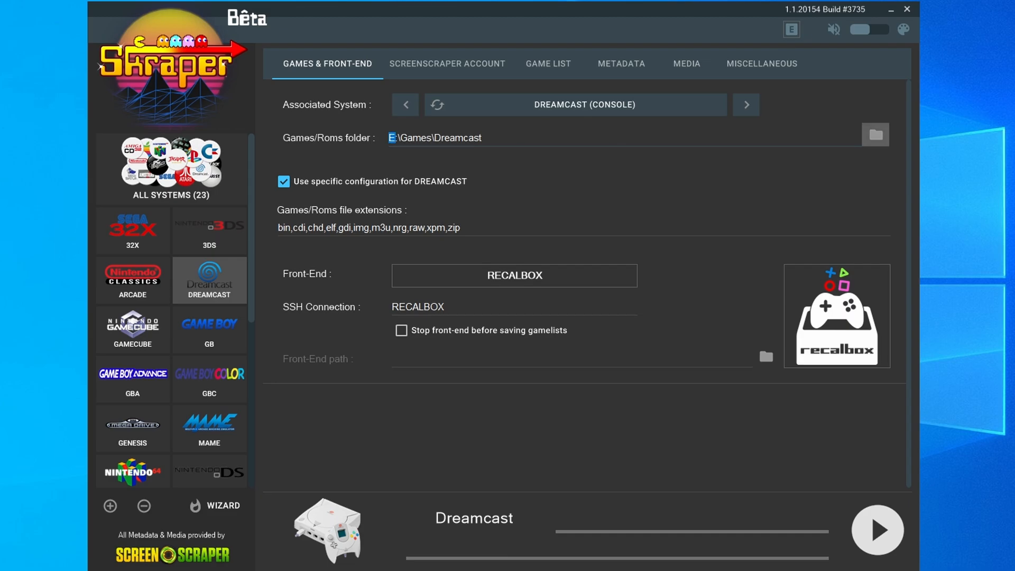
{"action": "left_click", "coordinate": [874, 134]}
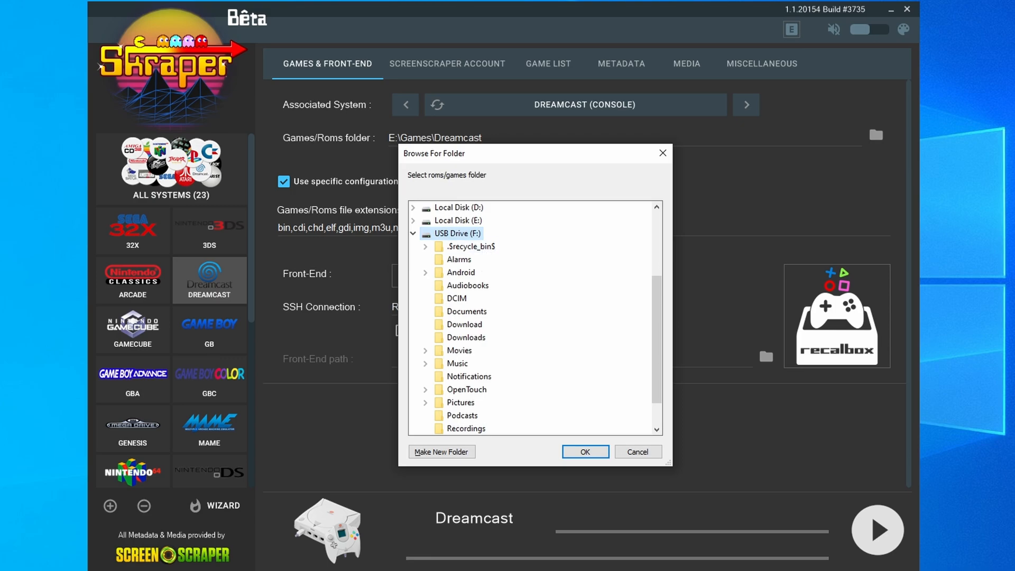
{"action": "scroll", "scroll_direction": "down", "scroll_amount": 3}
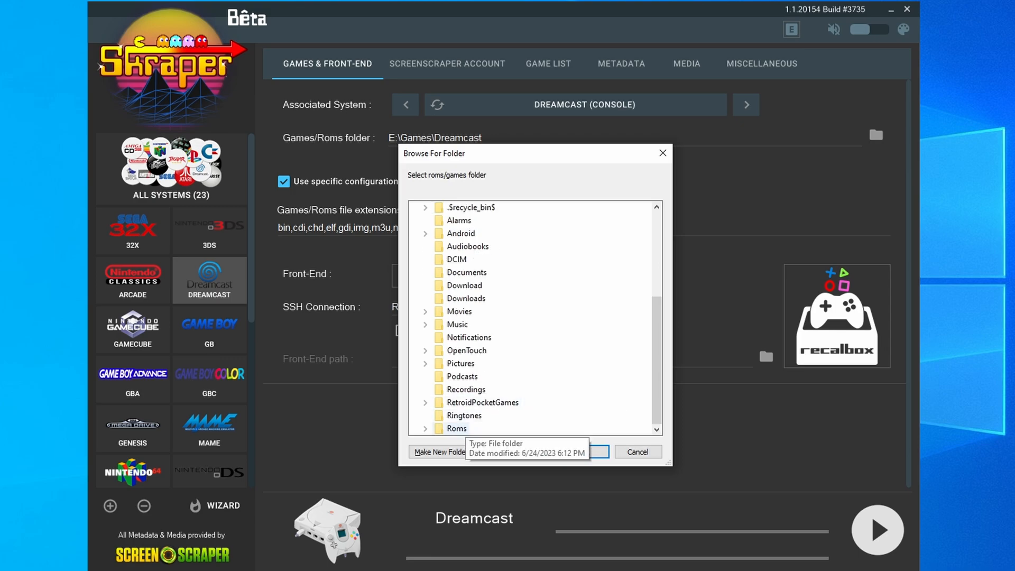
{"action": "left_click", "coordinate": [425, 429]}
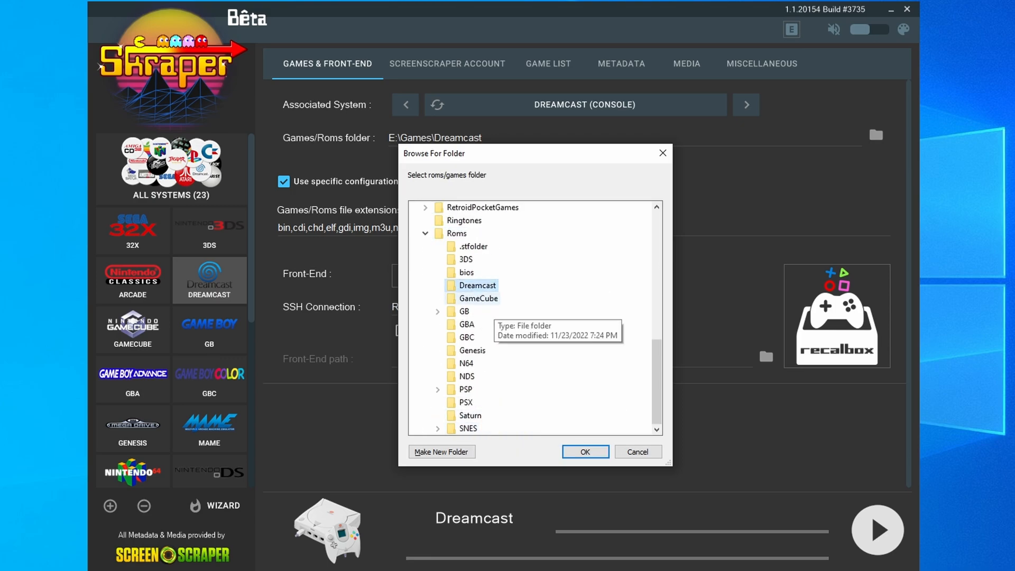
{"action": "left_click", "coordinate": [583, 451]}
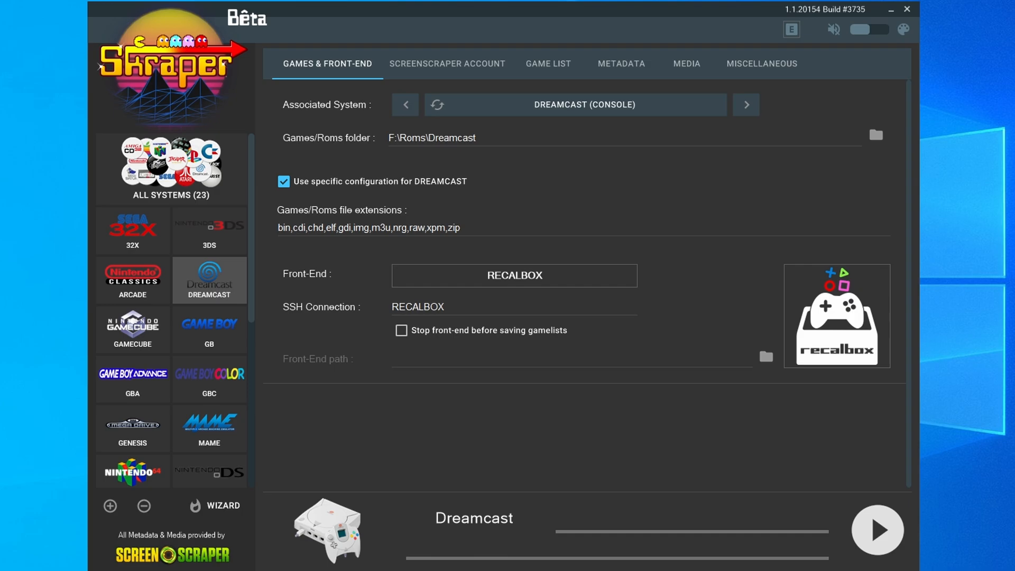
{"action": "left_click", "coordinate": [548, 64]}
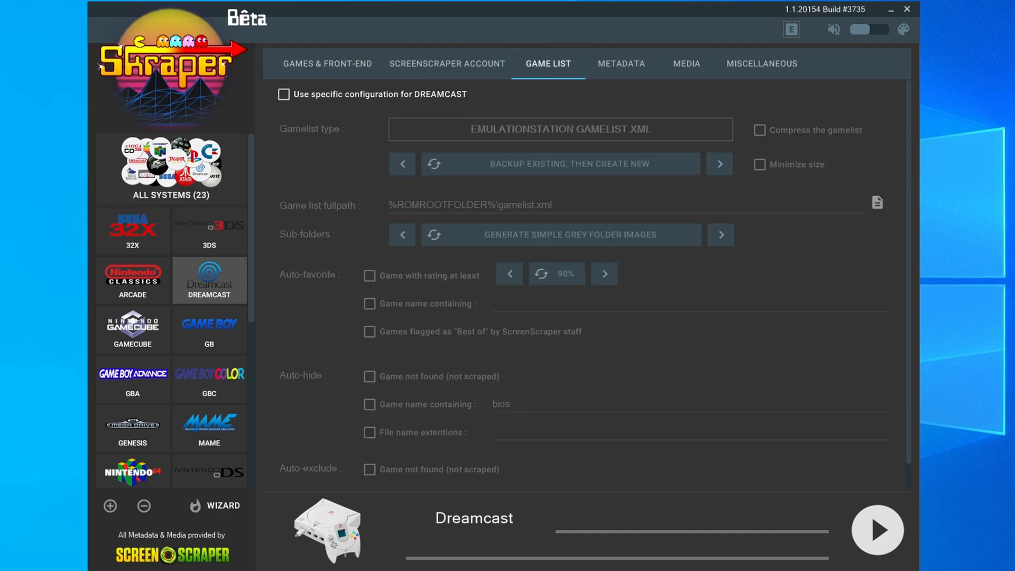
Step: Review the All Systems Games & Front-End, Game List and Media settings
{"action": "left_click", "coordinate": [171, 168]}
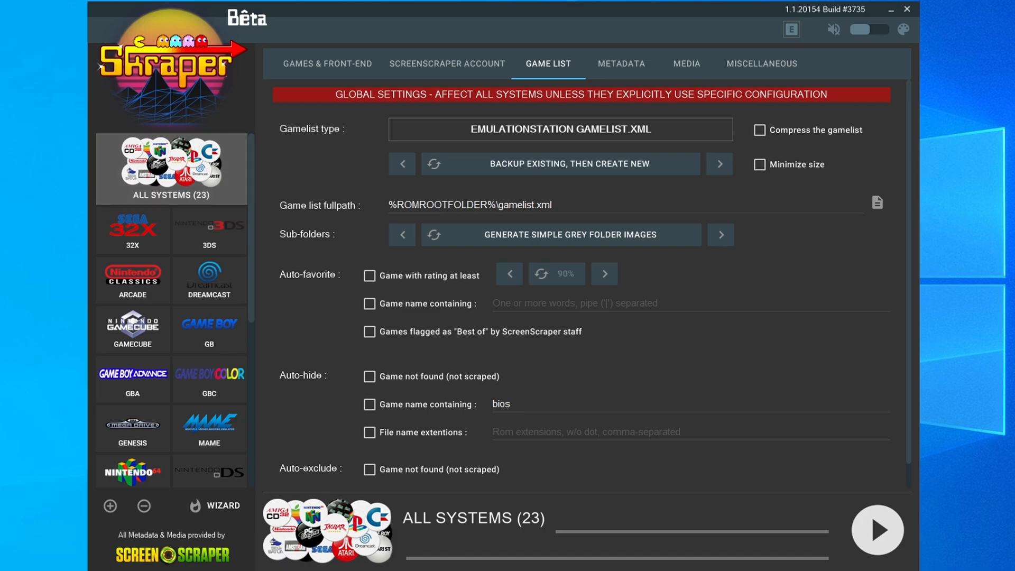
{"action": "left_click", "coordinate": [327, 63]}
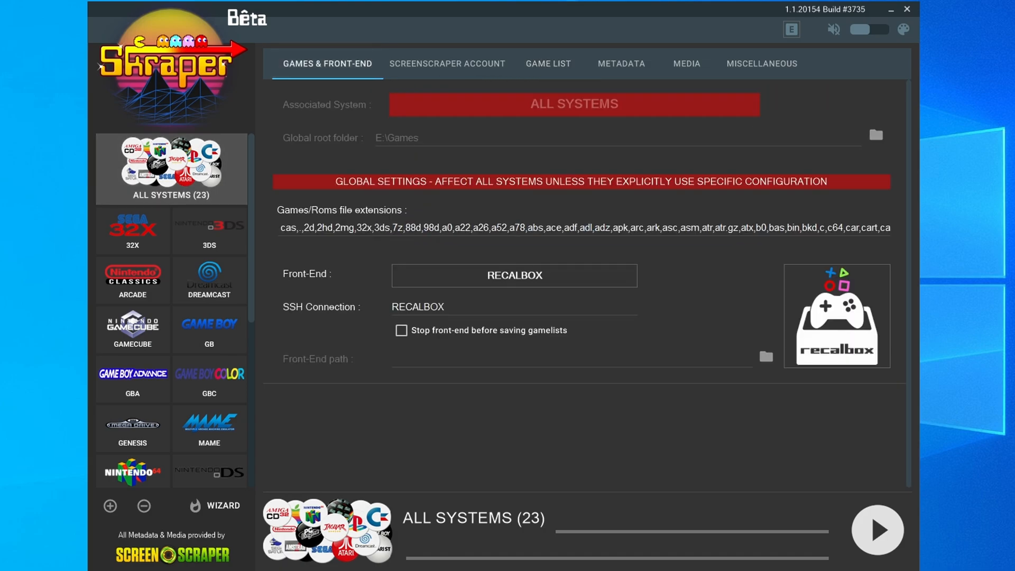
{"action": "left_click", "coordinate": [547, 63]}
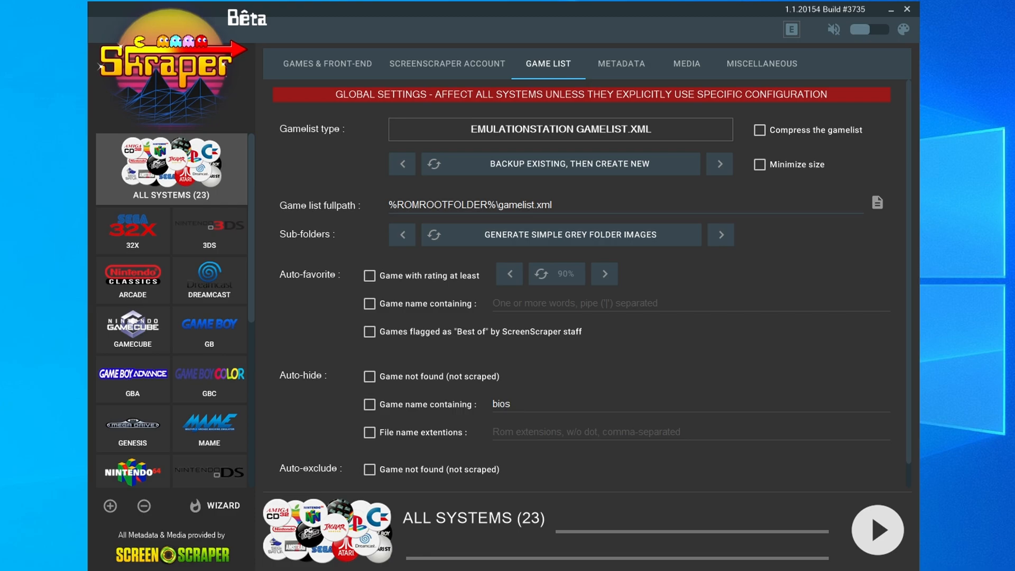
{"action": "left_click", "coordinate": [685, 63]}
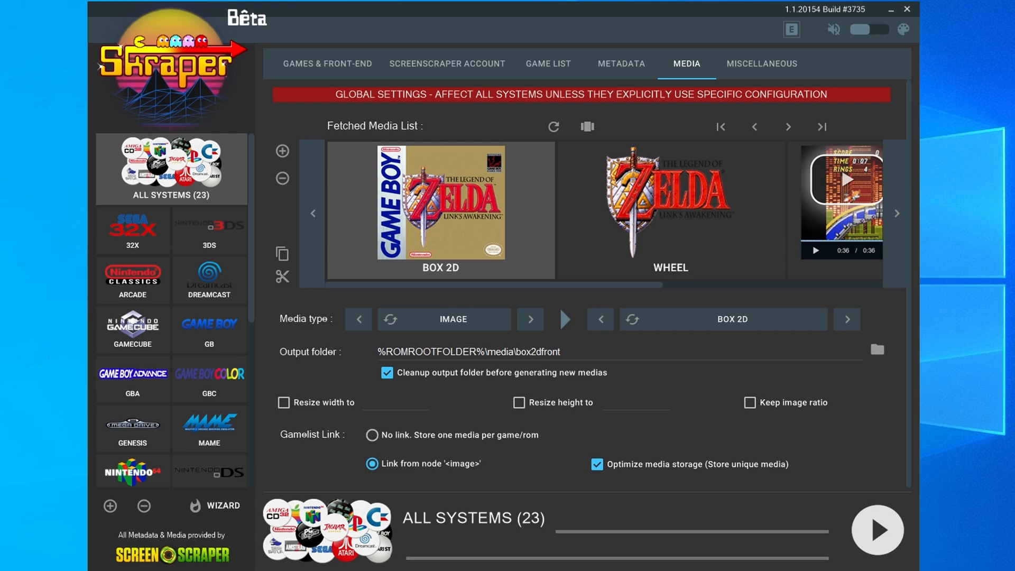
Step: Step the fetched media list to Video and switch its type to Normalized Videos
{"action": "double_click", "coordinate": [539, 351]}
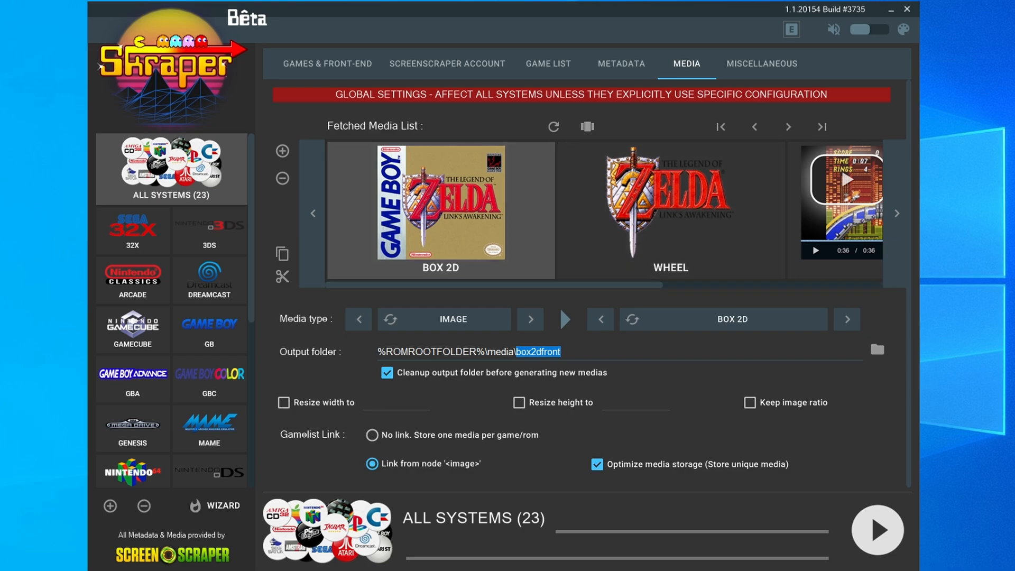
{"action": "left_click", "coordinate": [846, 319]}
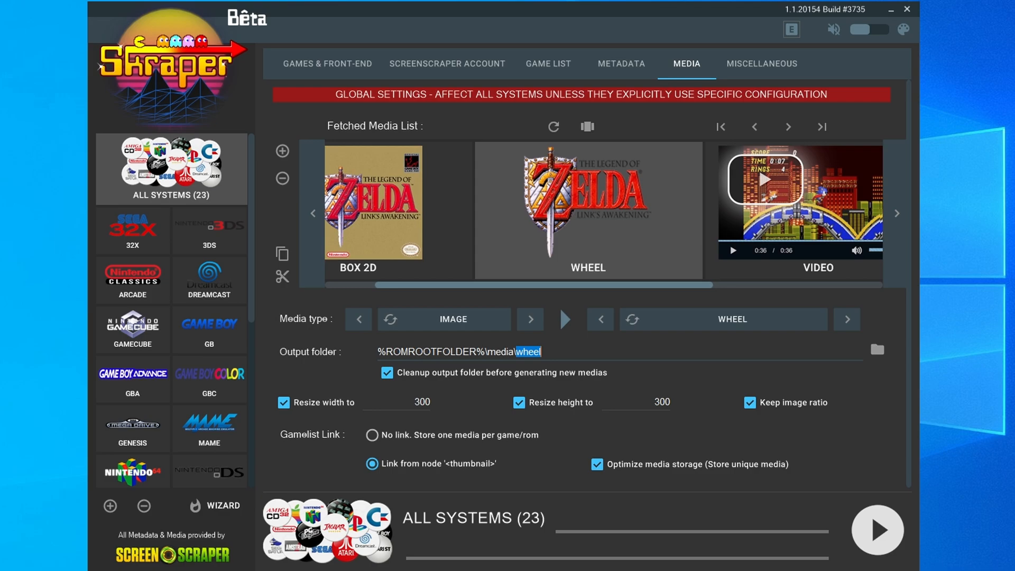
{"action": "left_click", "coordinate": [600, 319]}
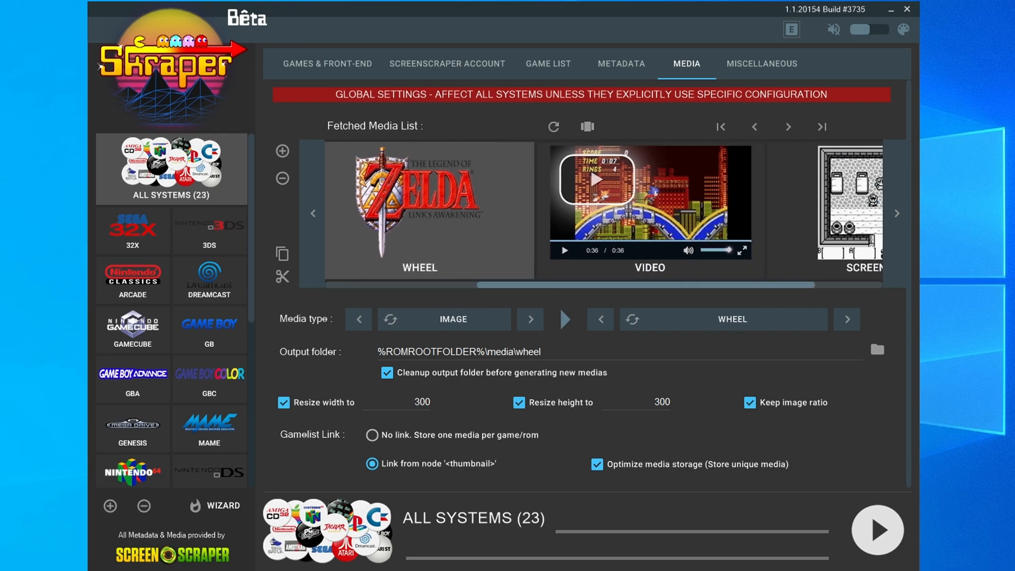
{"action": "left_click", "coordinate": [846, 318]}
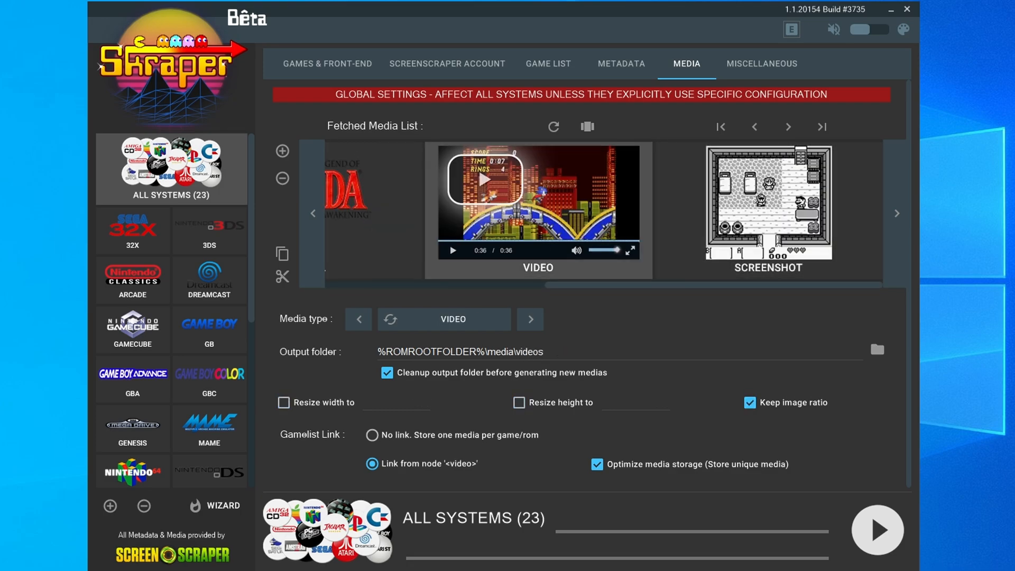
{"action": "left_click", "coordinate": [530, 318]}
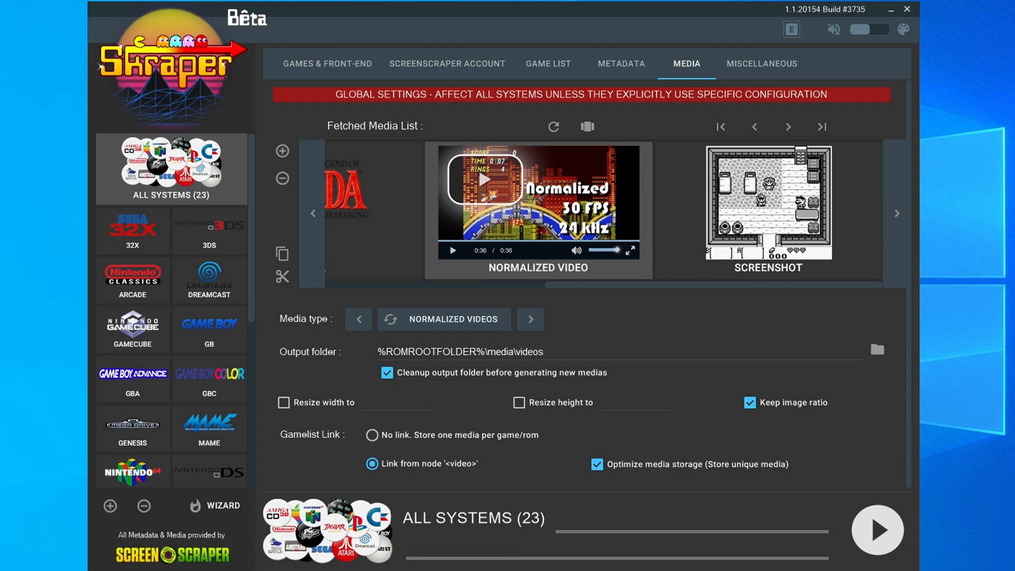
{"action": "left_click", "coordinate": [761, 63]}
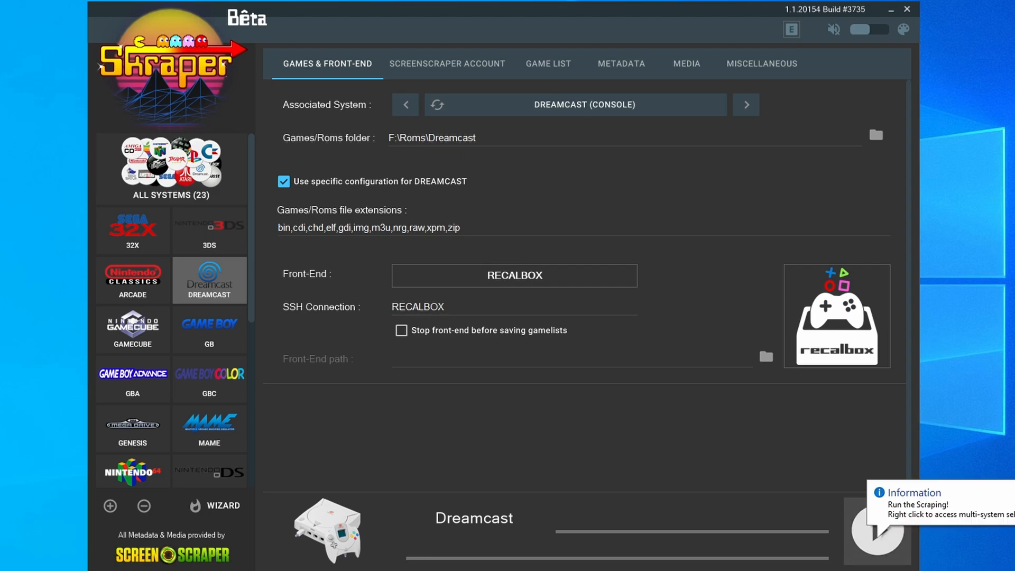
Step: Bring up the Windows Explorer window showing the Roms folder and its per-system subfolders
{"action": "left_click", "coordinate": [878, 530]}
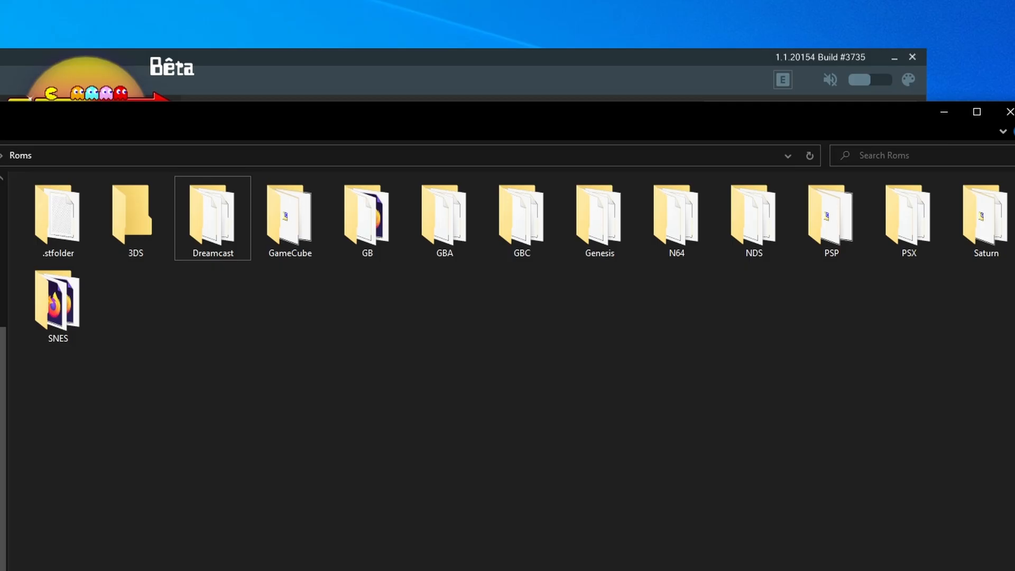
Step: Select the GBA, N64, PSP, PSX, SNES, Saturn and 3DS folders, then show actions for empty 3DS
{"action": "left_click", "coordinate": [290, 217]}
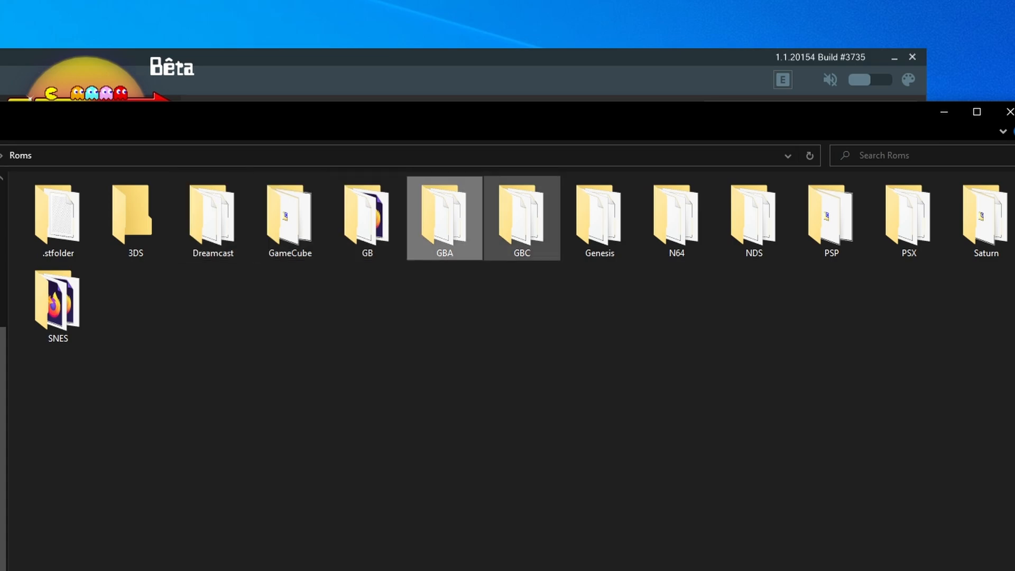
{"action": "left_click", "coordinate": [599, 219]}
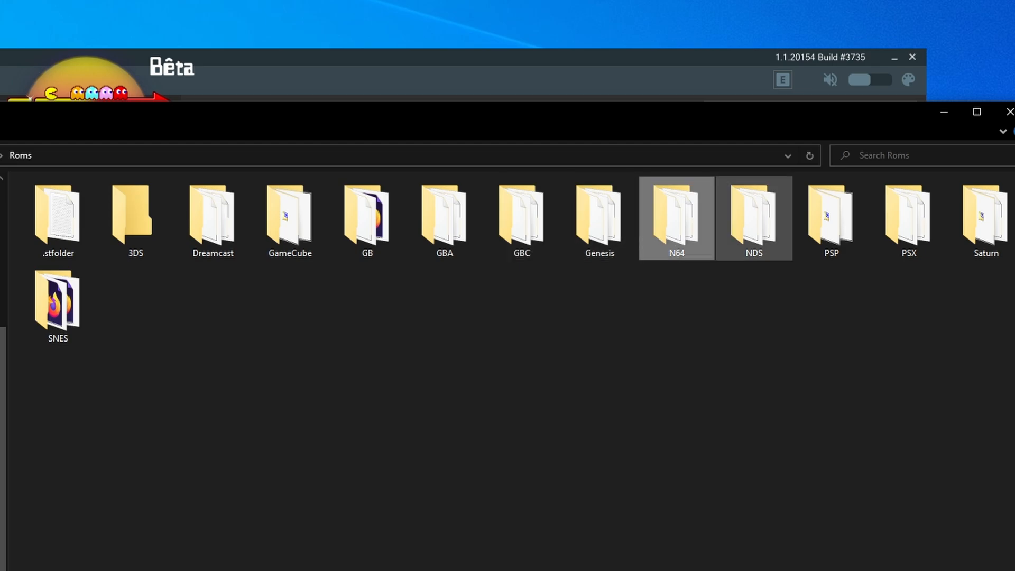
{"action": "left_click", "coordinate": [832, 218]}
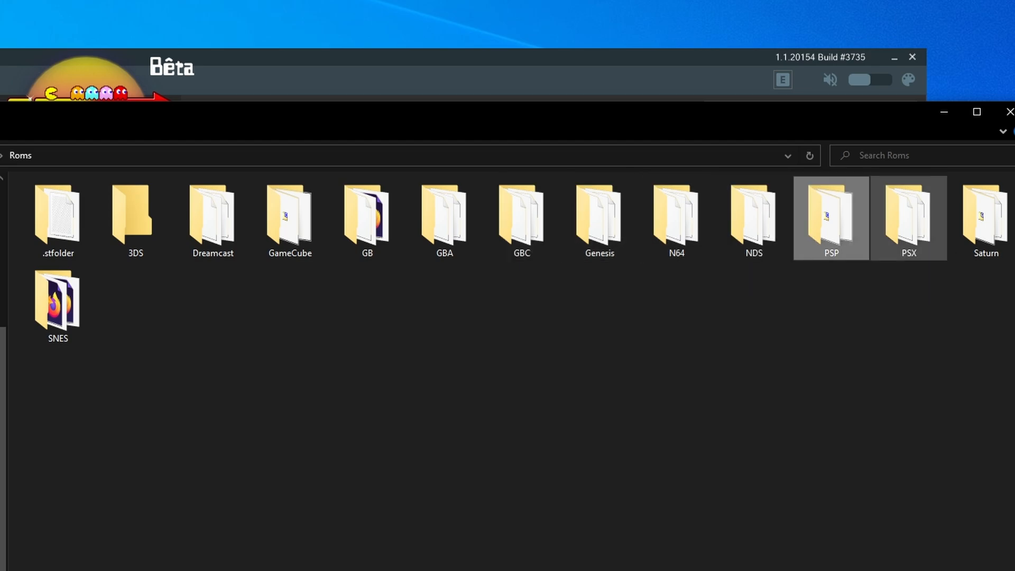
{"action": "left_click", "coordinate": [908, 218]}
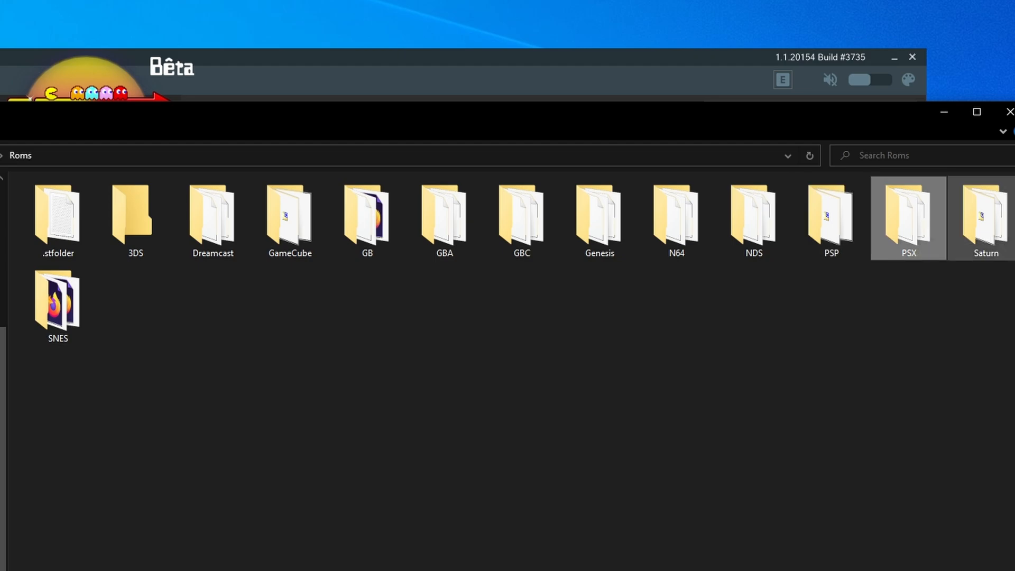
{"action": "left_click", "coordinate": [58, 305]}
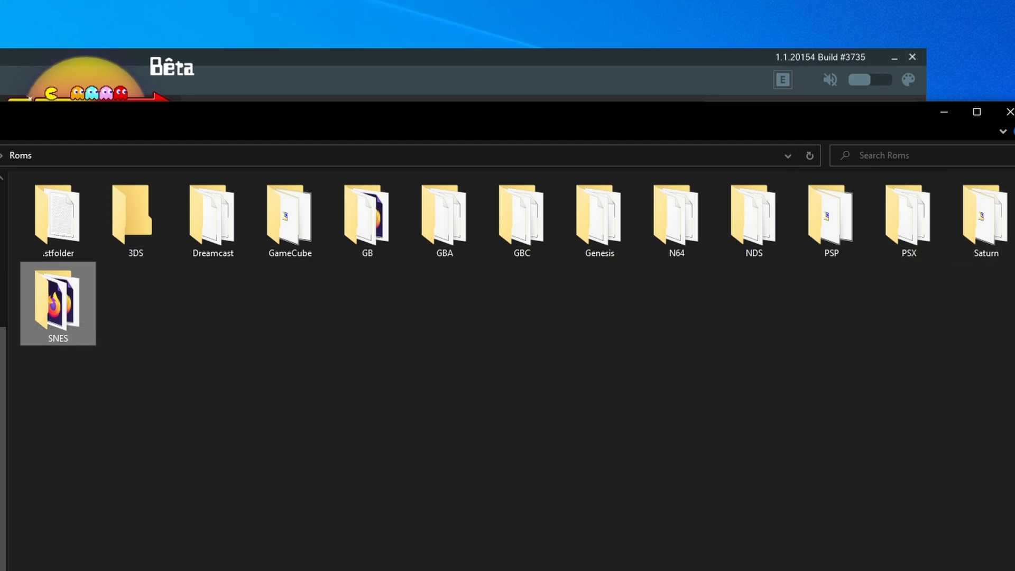
{"action": "left_click", "coordinate": [984, 216]}
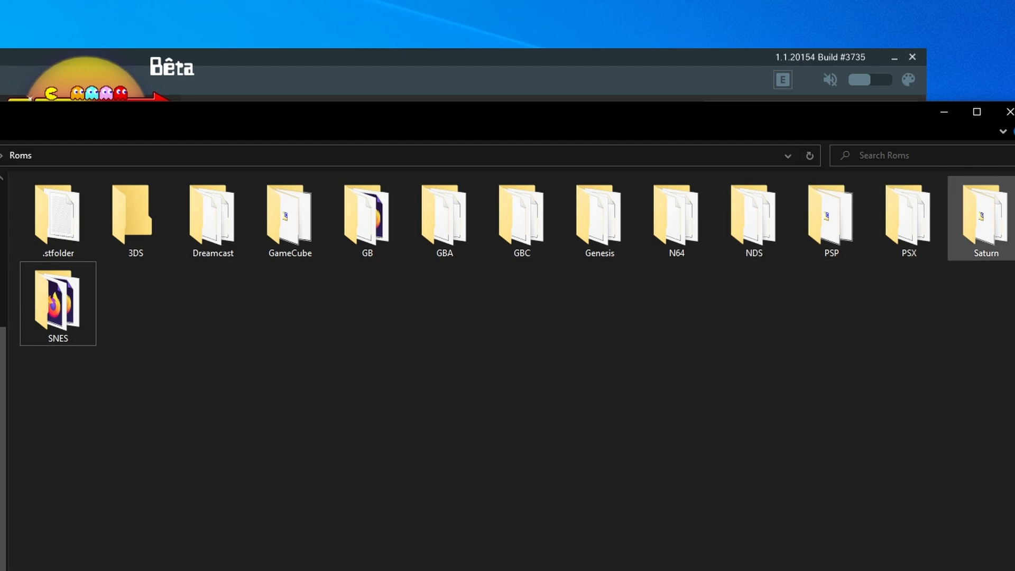
{"action": "left_click", "coordinate": [134, 213]}
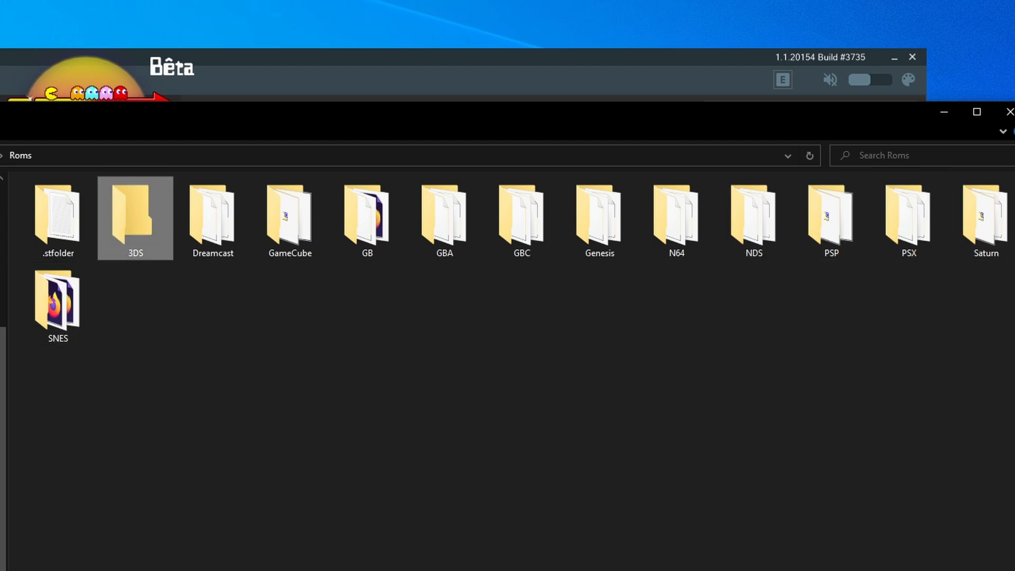
{"action": "mouse_move", "coordinate": [134, 213]}
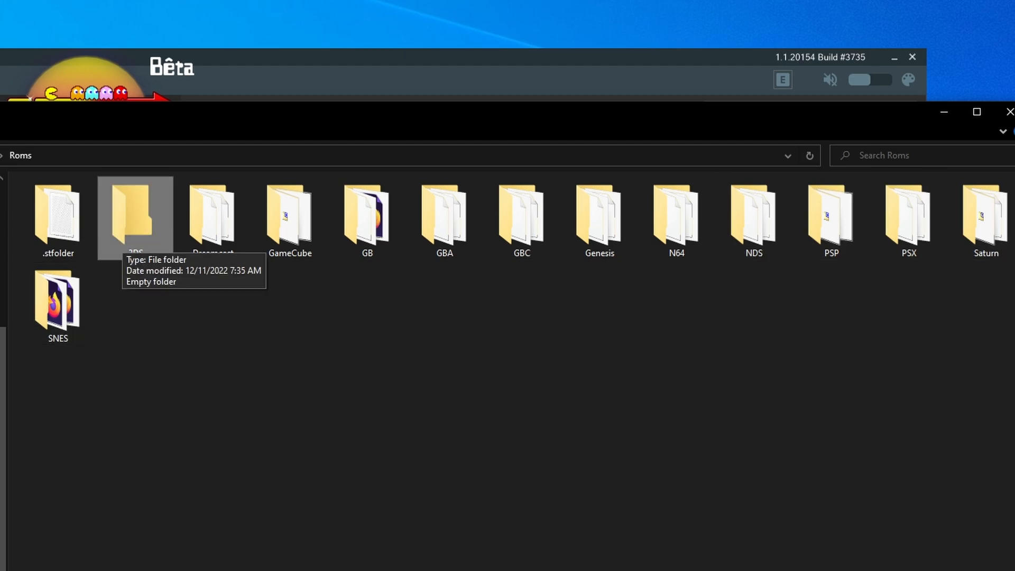
{"action": "right_click", "coordinate": [134, 217]}
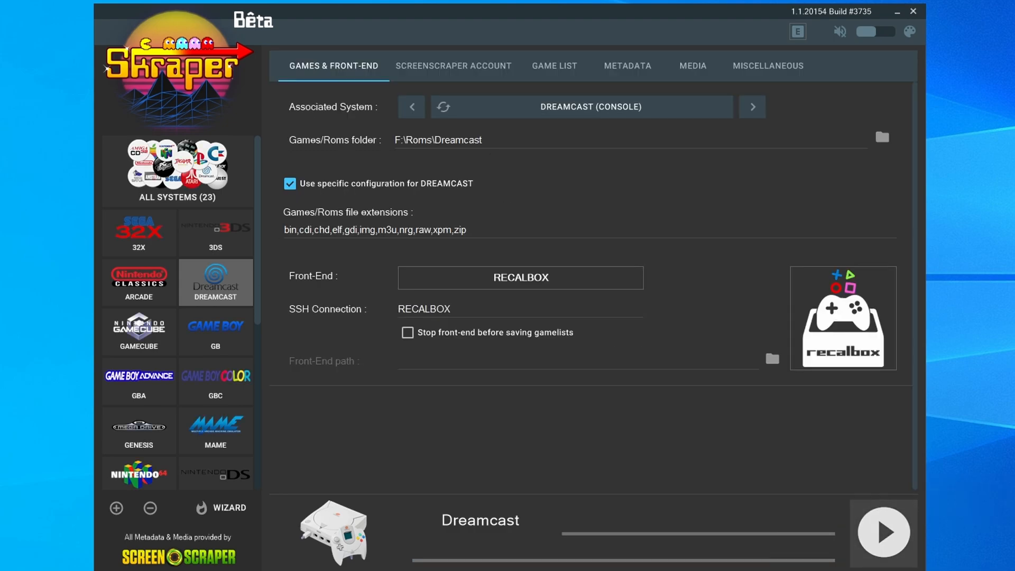
Step: Show the All Systems global settings with the E:\Games root and Recalbox front-end
{"action": "left_click", "coordinate": [882, 532]}
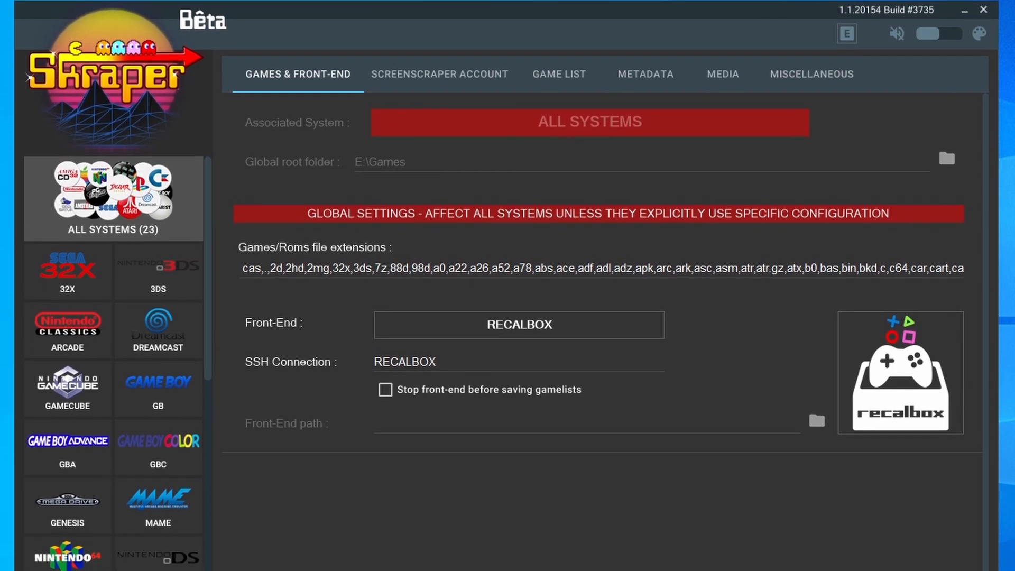
{"action": "scroll", "scroll_direction": "down", "scroll_amount": 3}
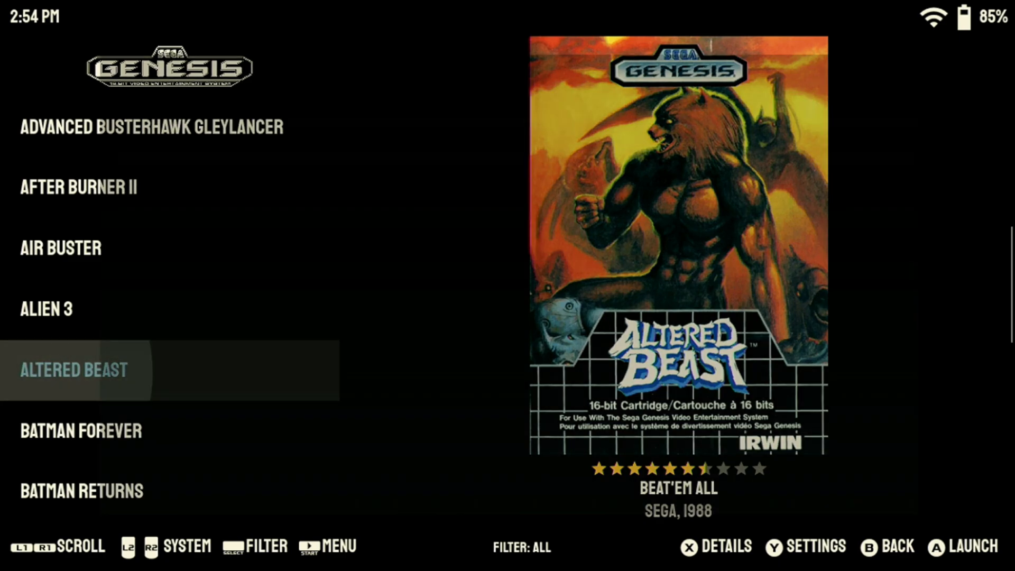
Step: Switch the game list from Genesis to Dreamcast and then to GameCube with scraped box art
{"action": "left_click", "coordinate": [961, 547]}
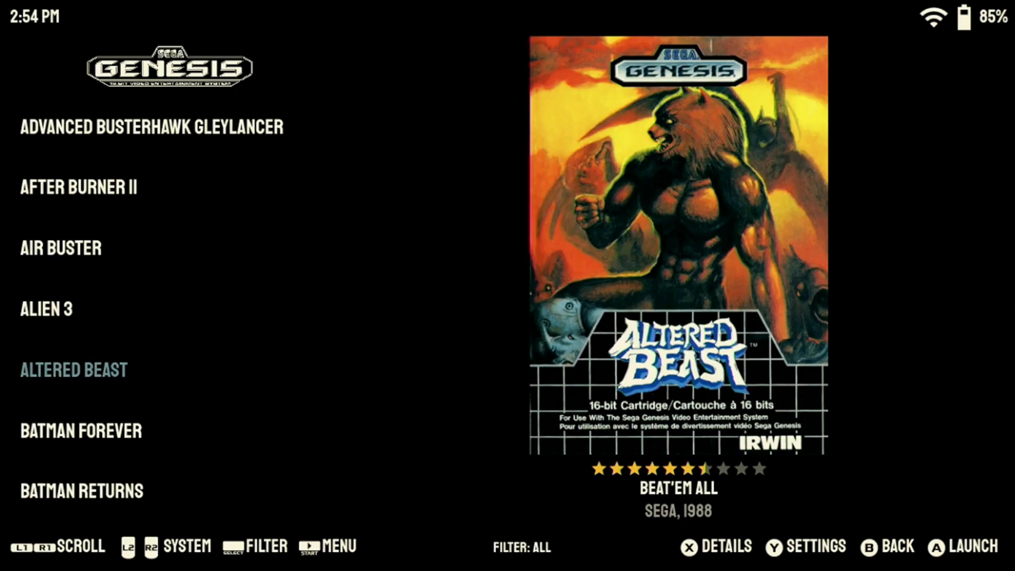
{"action": "left_click", "coordinate": [806, 547]}
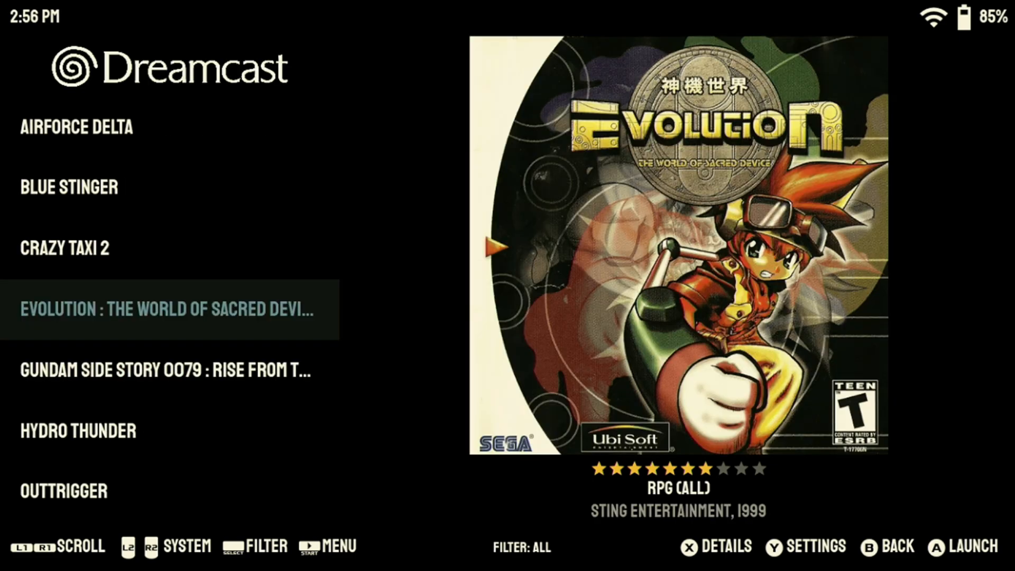
{"action": "left_click", "coordinate": [978, 546]}
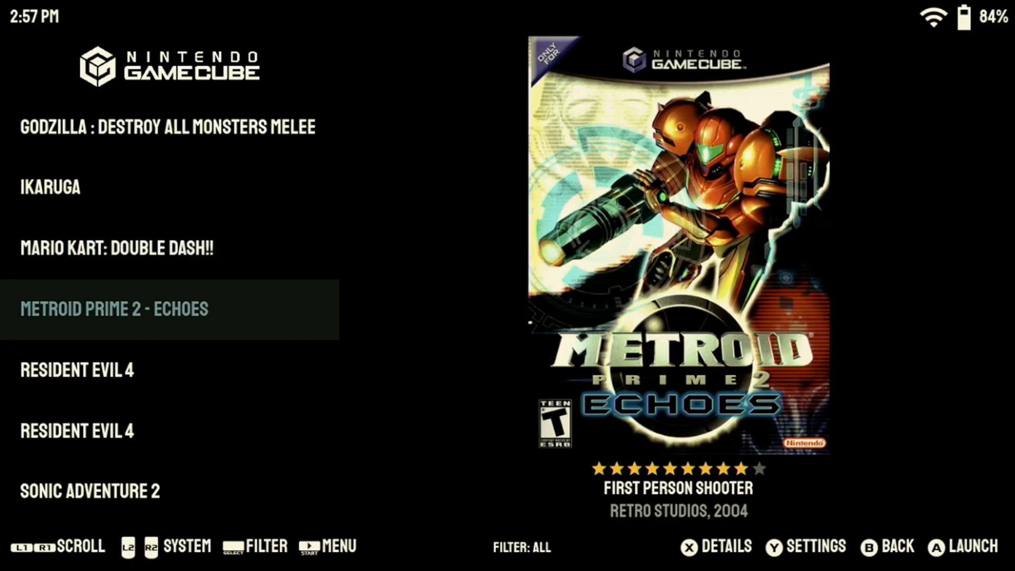
Step: Set Sonic Adventure 2's emulator to Dolphin MMJR after a failed Resident Evil 4 launch
{"action": "left_click", "coordinate": [976, 547]}
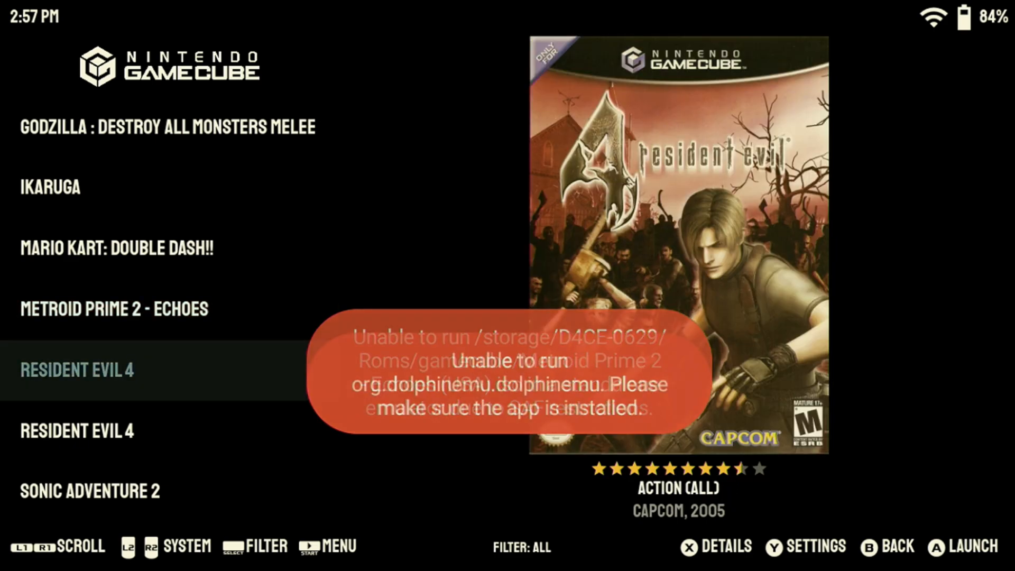
{"action": "scroll", "scroll_direction": "down", "scroll_amount": 3}
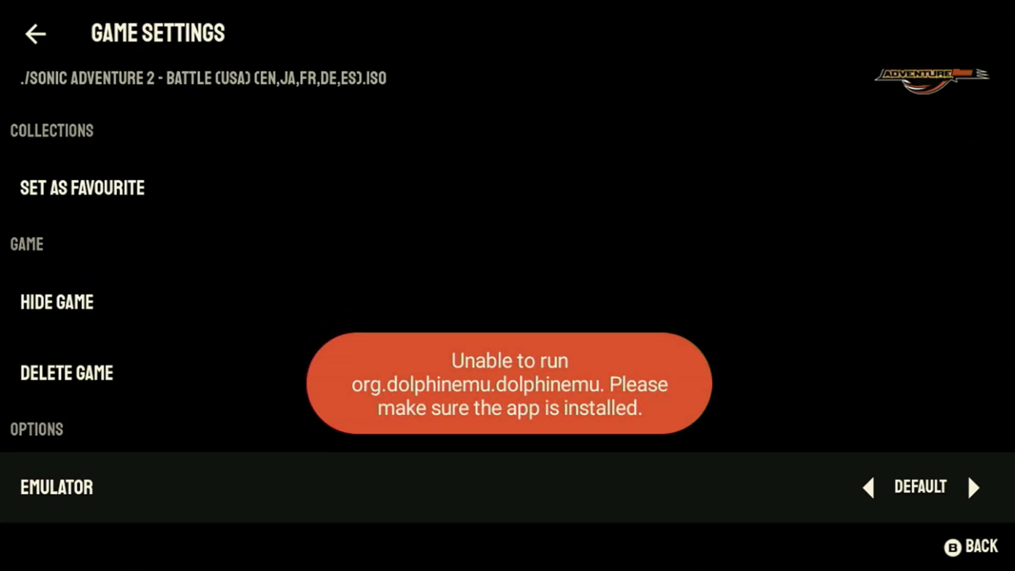
{"action": "left_click", "coordinate": [974, 486]}
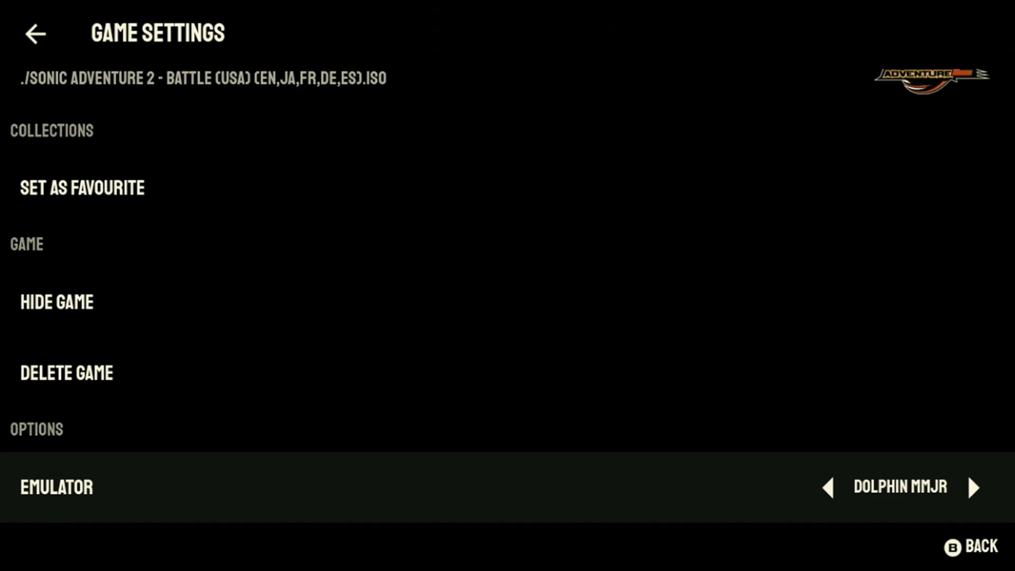
{"action": "left_click", "coordinate": [969, 547]}
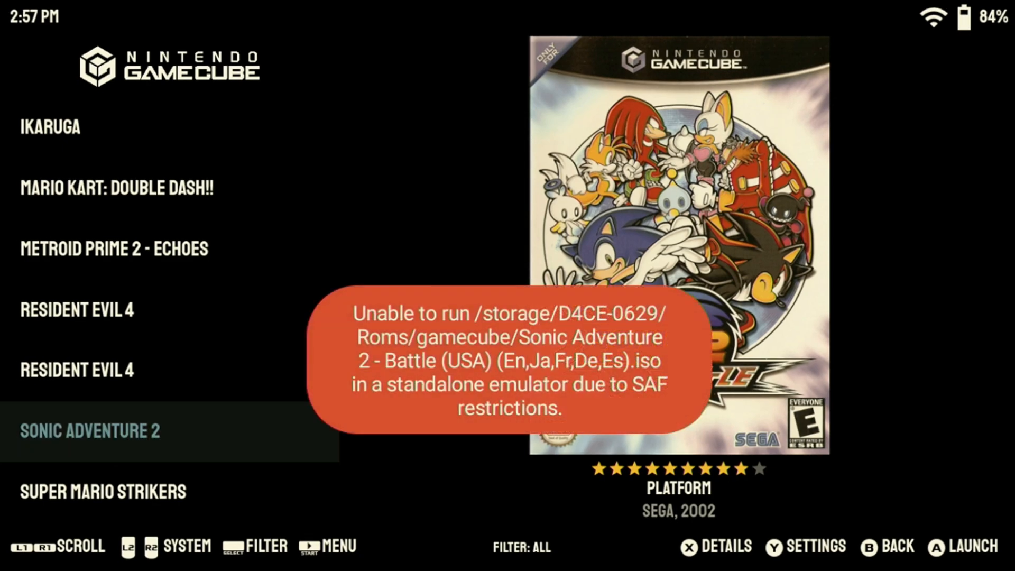
Step: Review Sonic Adventure 2's game settings, then bring up Super Smash Bros. Melee's settings
{"action": "left_click", "coordinate": [806, 547]}
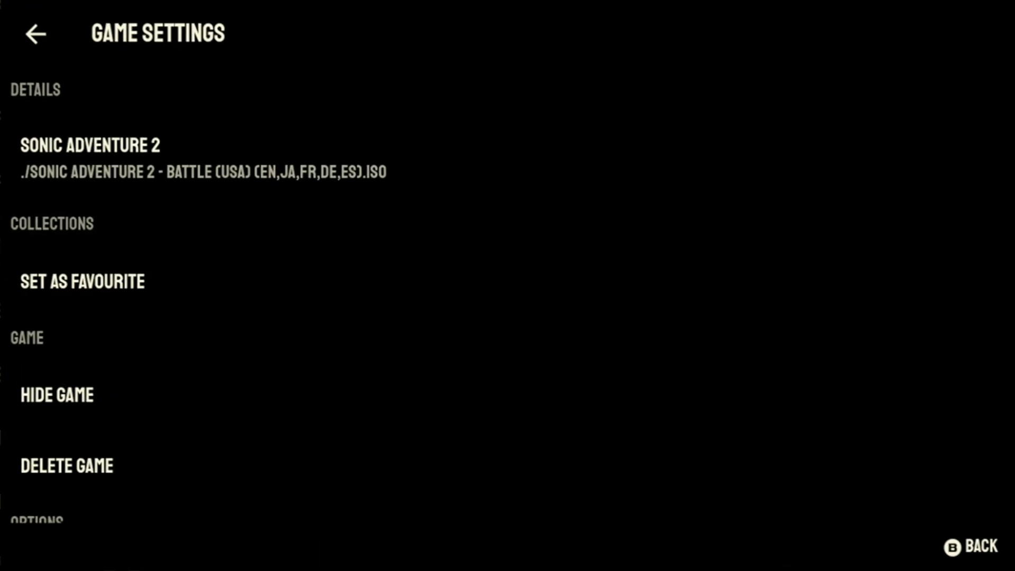
{"action": "scroll", "scroll_direction": "down", "scroll_amount": 3}
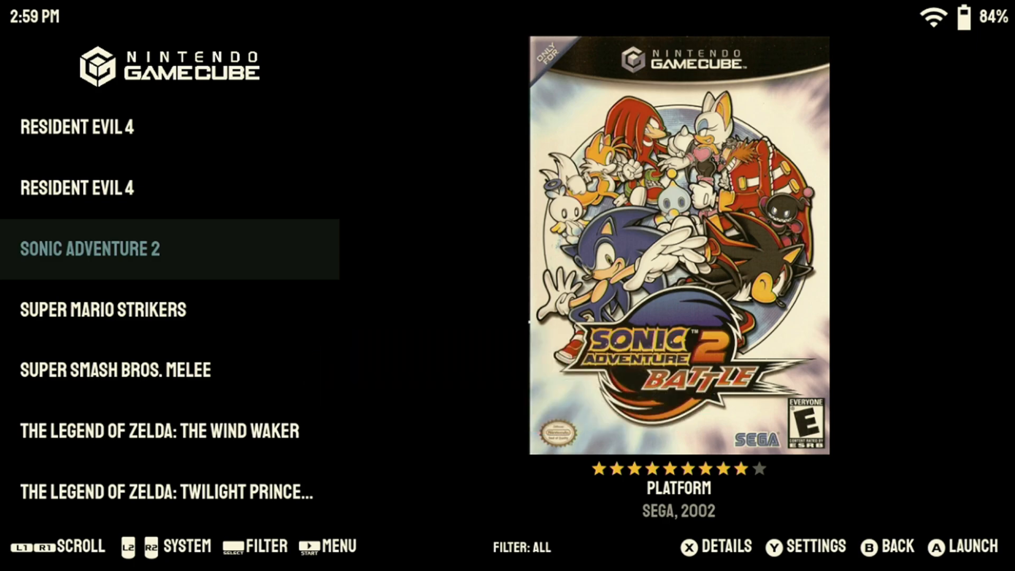
{"action": "left_click", "coordinate": [804, 547]}
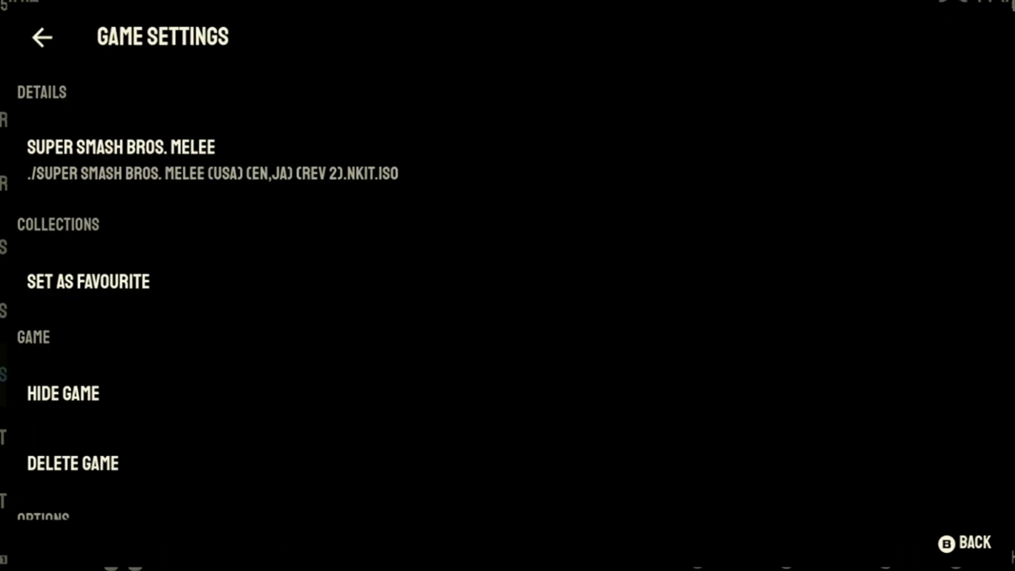
{"action": "scroll", "scroll_direction": "down", "scroll_amount": 3}
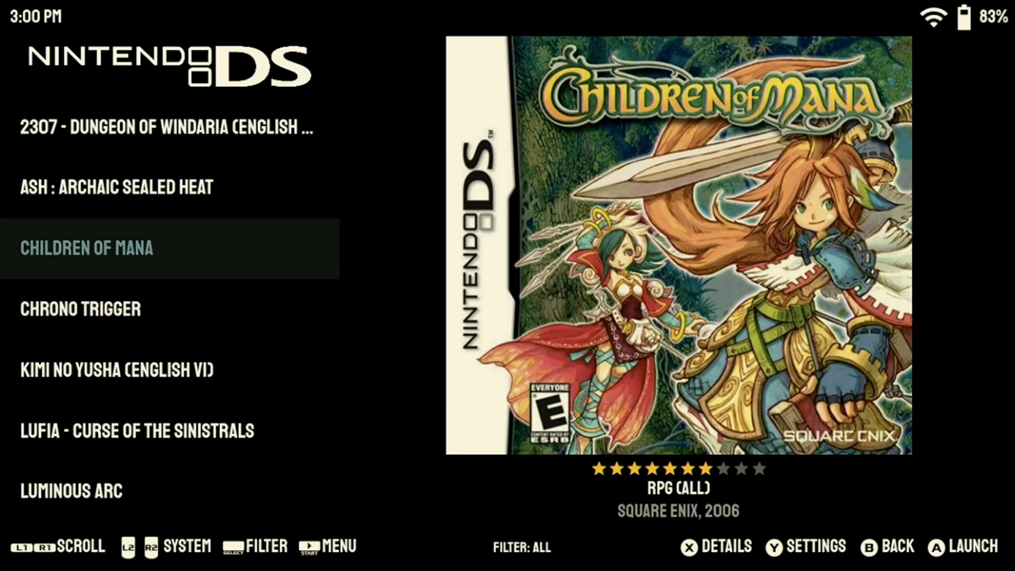
Step: Return to the system carousel, cycle past several consoles and land on the Dreamcast game list
{"action": "left_click", "coordinate": [974, 547]}
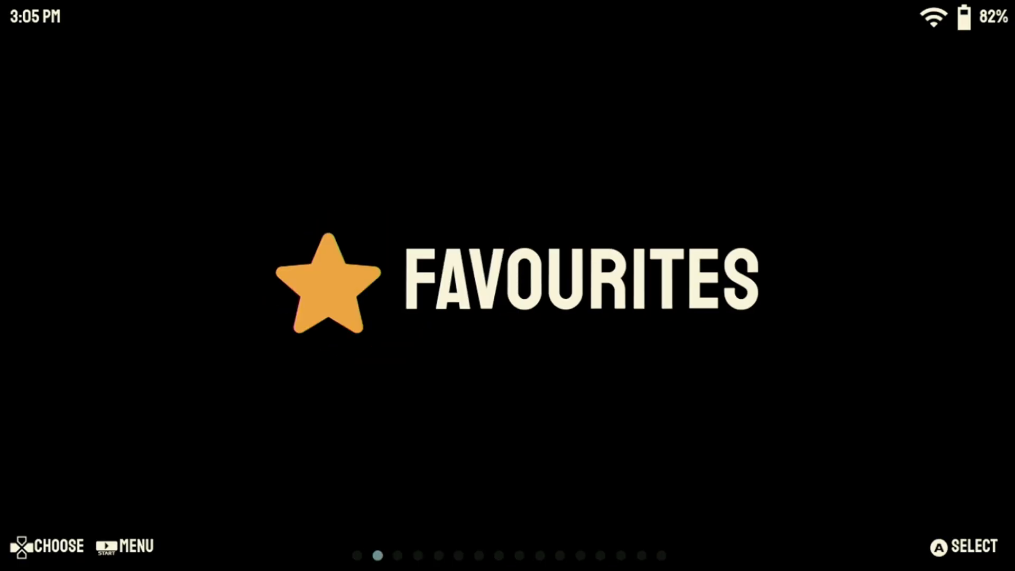
{"action": "scroll", "scroll_direction": "right", "scroll_amount": 3}
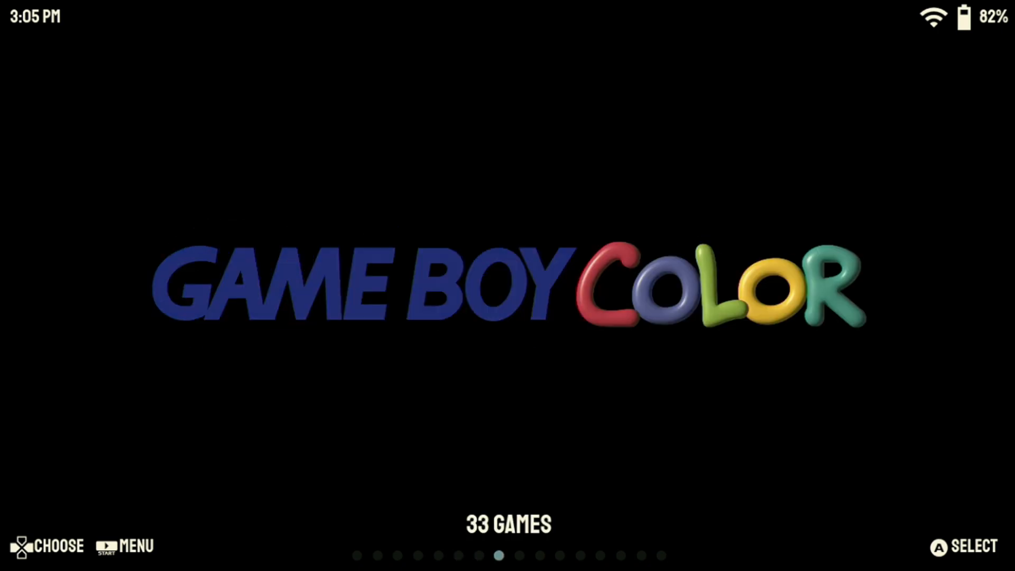
{"action": "scroll", "scroll_direction": "right", "scroll_amount": 3}
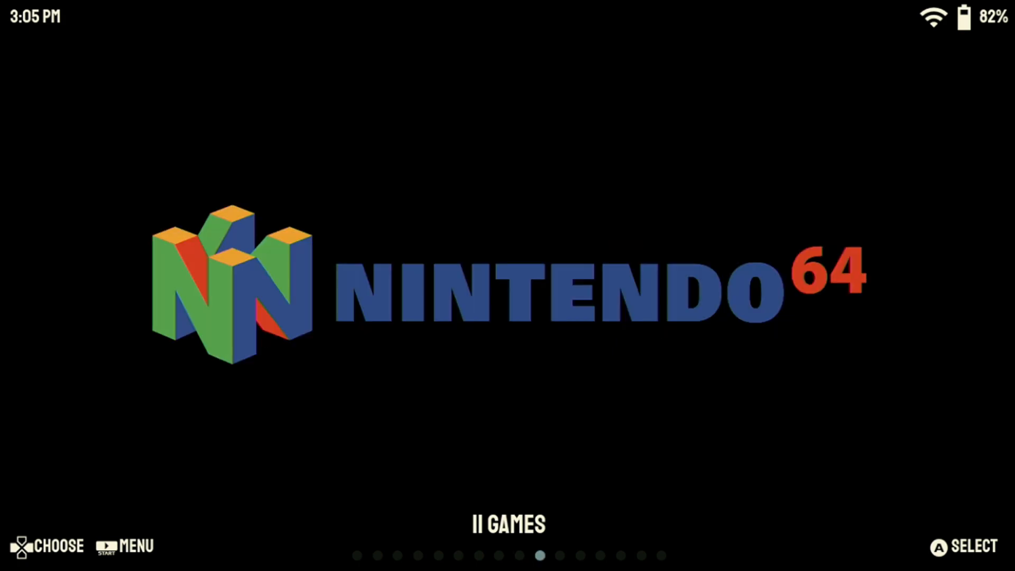
{"action": "scroll", "scroll_direction": "right", "scroll_amount": 3}
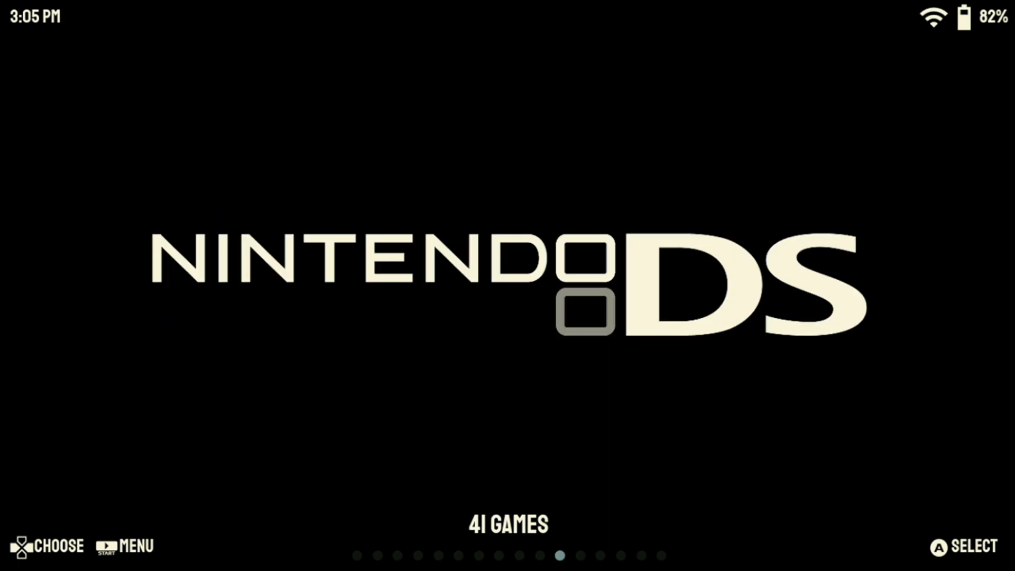
{"action": "scroll", "scroll_direction": "right", "scroll_amount": 3}
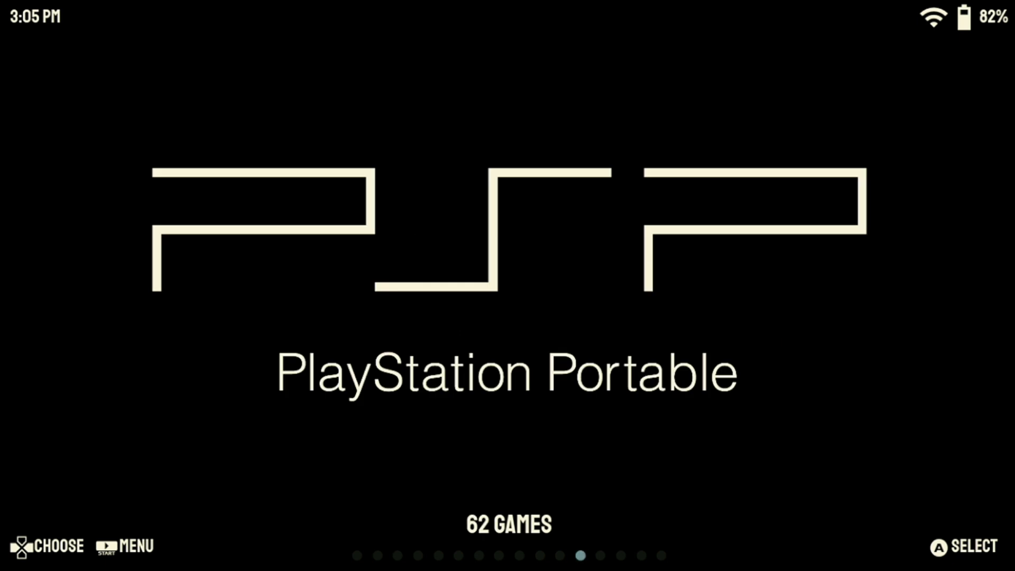
{"action": "scroll", "scroll_direction": "right", "scroll_amount": 3}
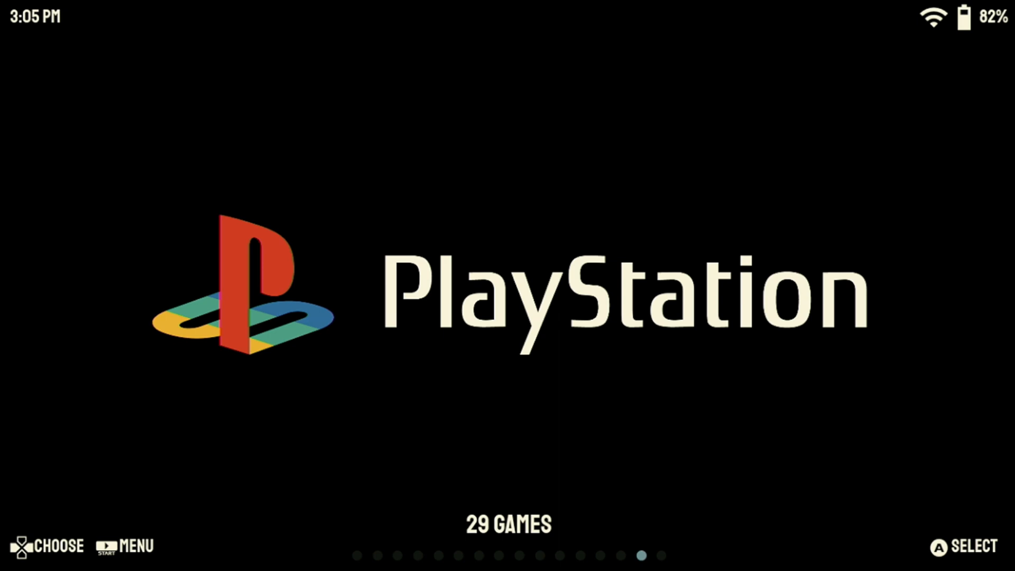
{"action": "scroll", "scroll_direction": "right", "scroll_amount": 3}
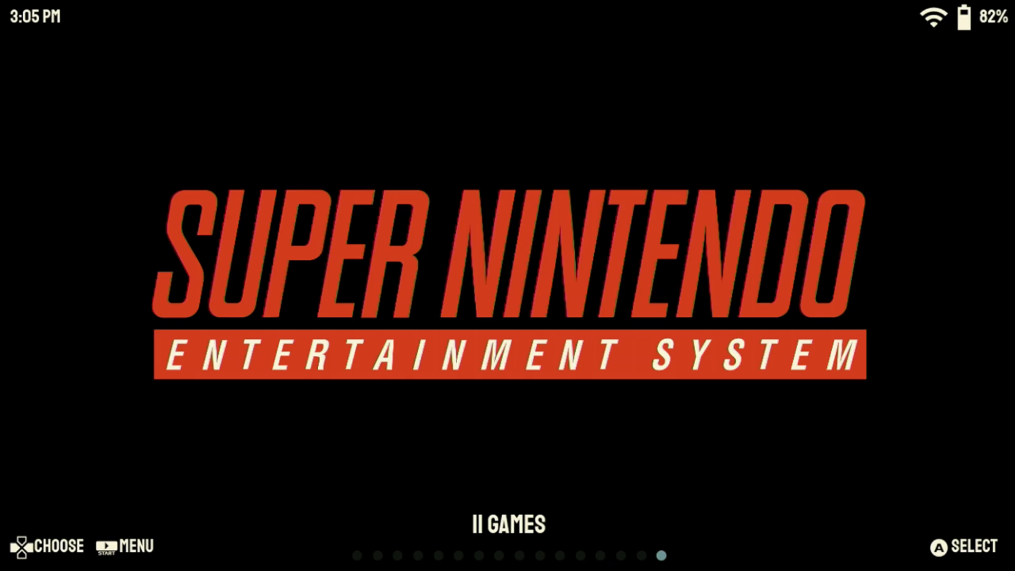
{"action": "scroll", "scroll_direction": "left", "scroll_amount": 3}
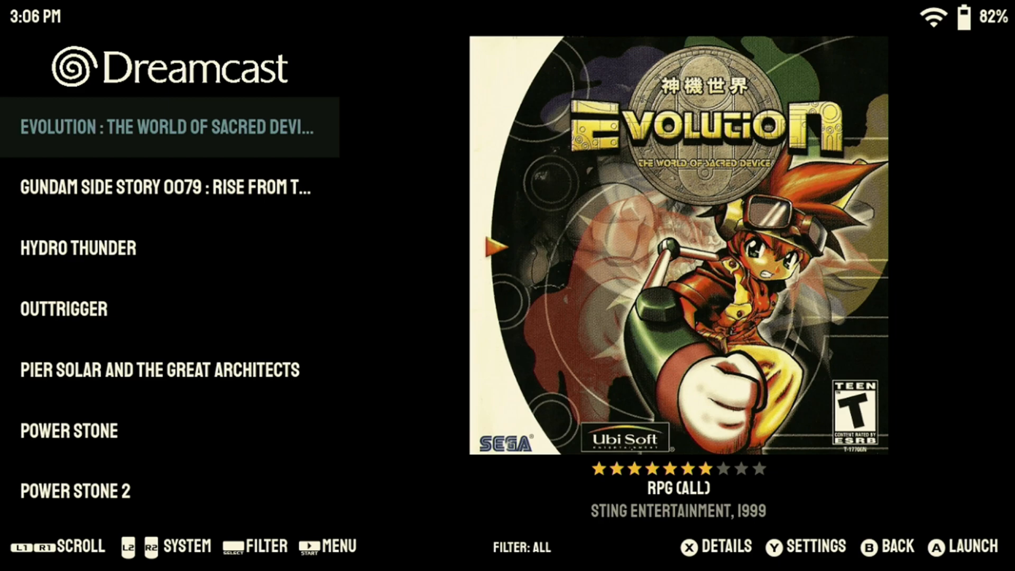
Step: Review the enabled Systems/Collections list in the launcher settings
{"action": "left_click", "coordinate": [805, 545]}
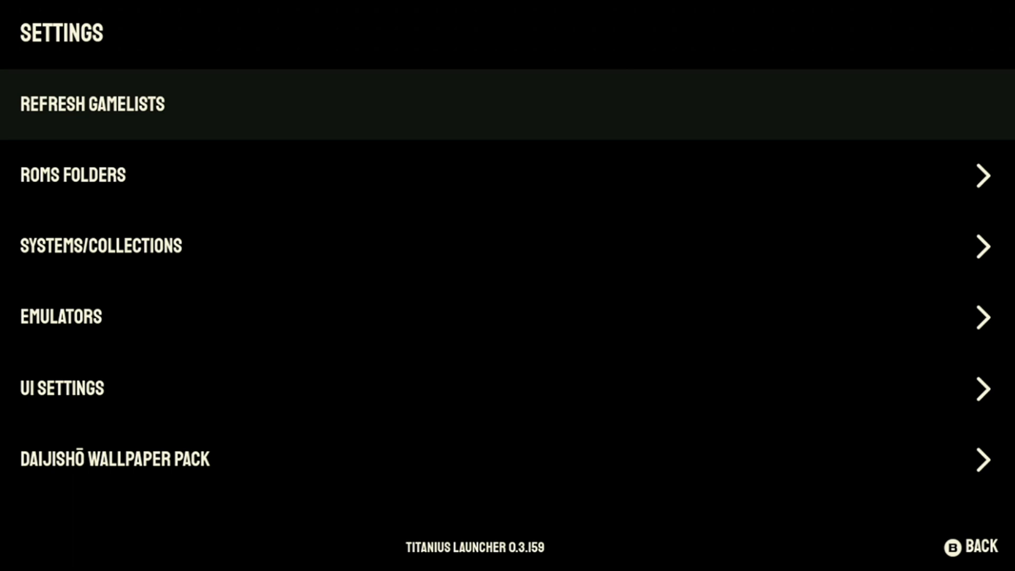
{"action": "left_click", "coordinate": [73, 174]}
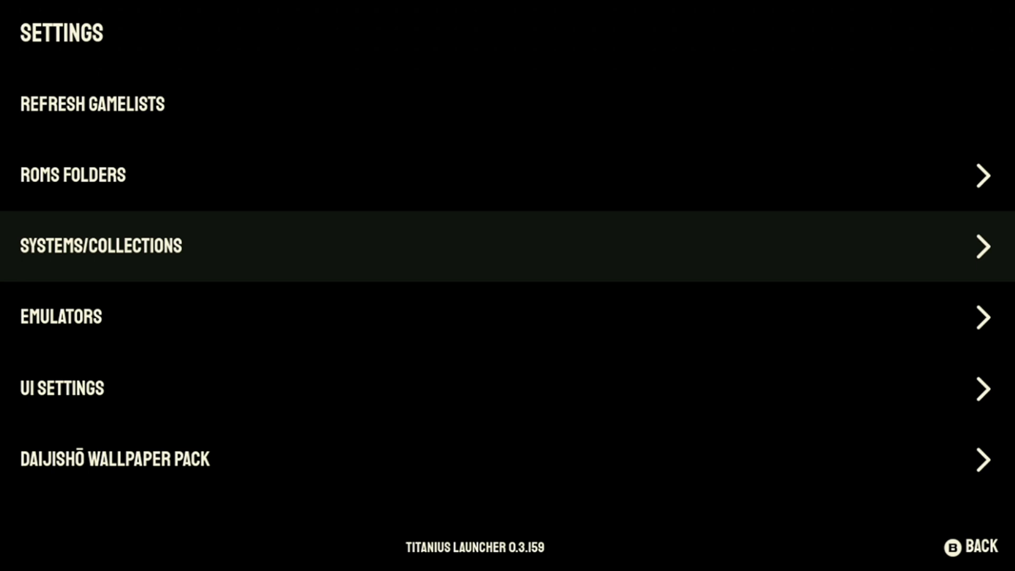
{"action": "left_click", "coordinate": [101, 245]}
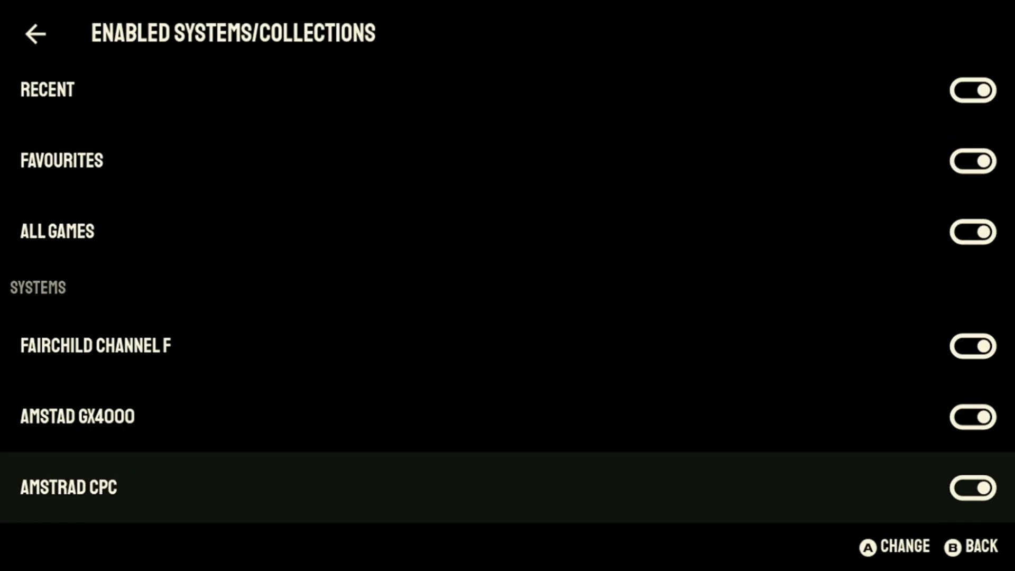
{"action": "scroll", "scroll_direction": "down", "scroll_amount": 3}
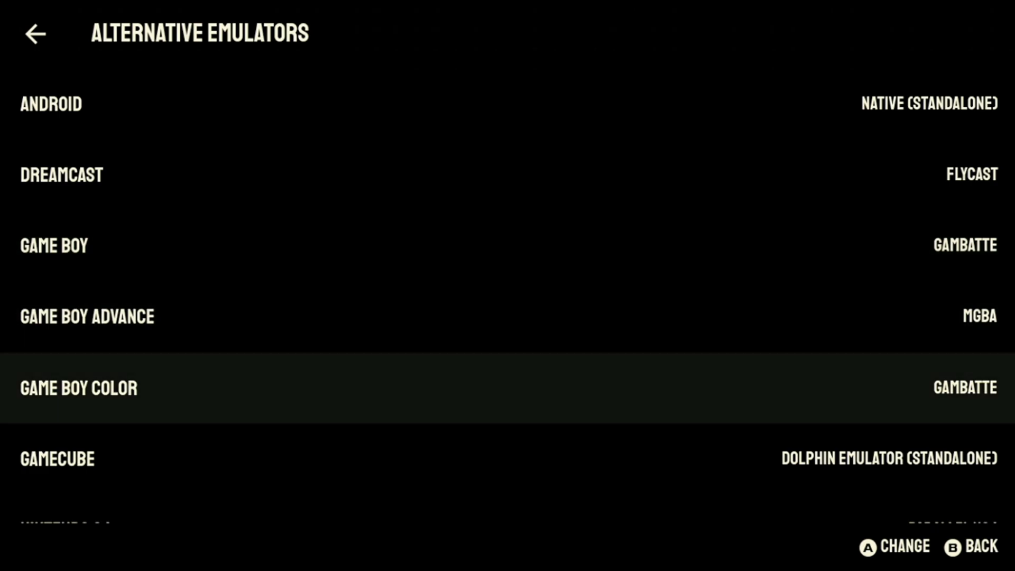
Step: Browse the Emulators and UI settings, then bring up the Daijishō wallpaper pack list
{"action": "scroll", "scroll_direction": "down", "scroll_amount": 3}
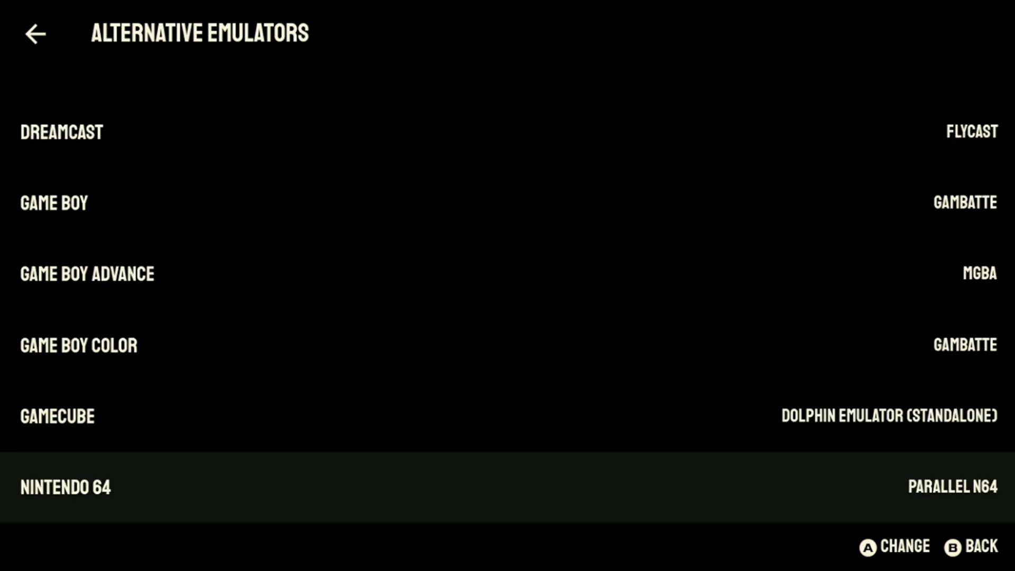
{"action": "scroll", "scroll_direction": "down", "scroll_amount": 3}
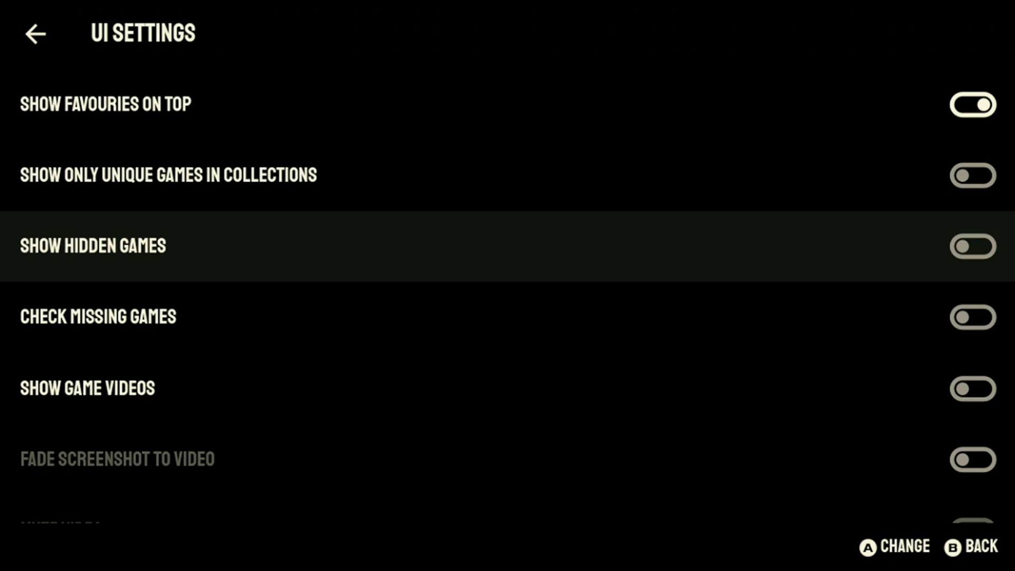
{"action": "scroll", "scroll_direction": "down", "scroll_amount": 3}
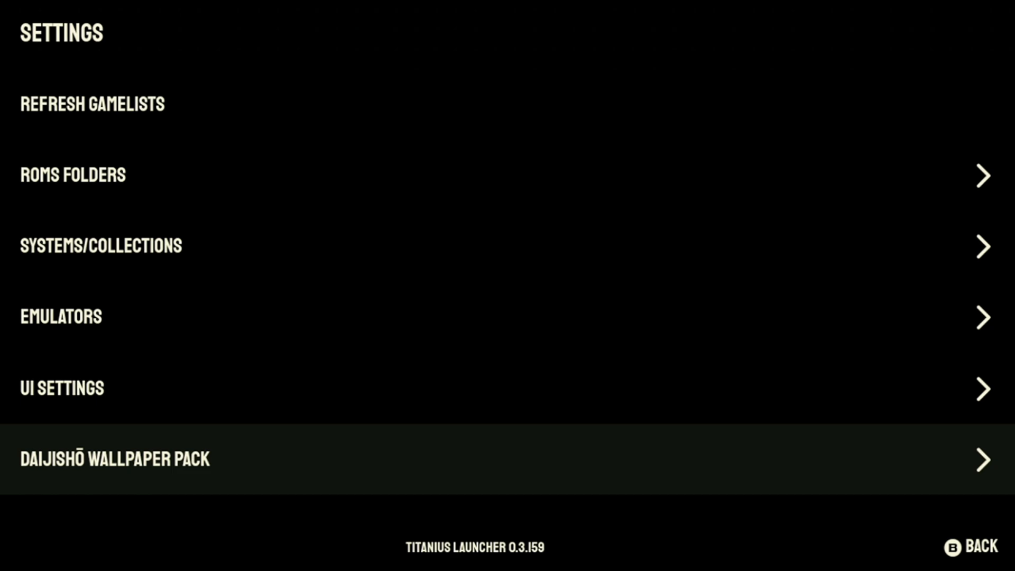
{"action": "left_click", "coordinate": [114, 459]}
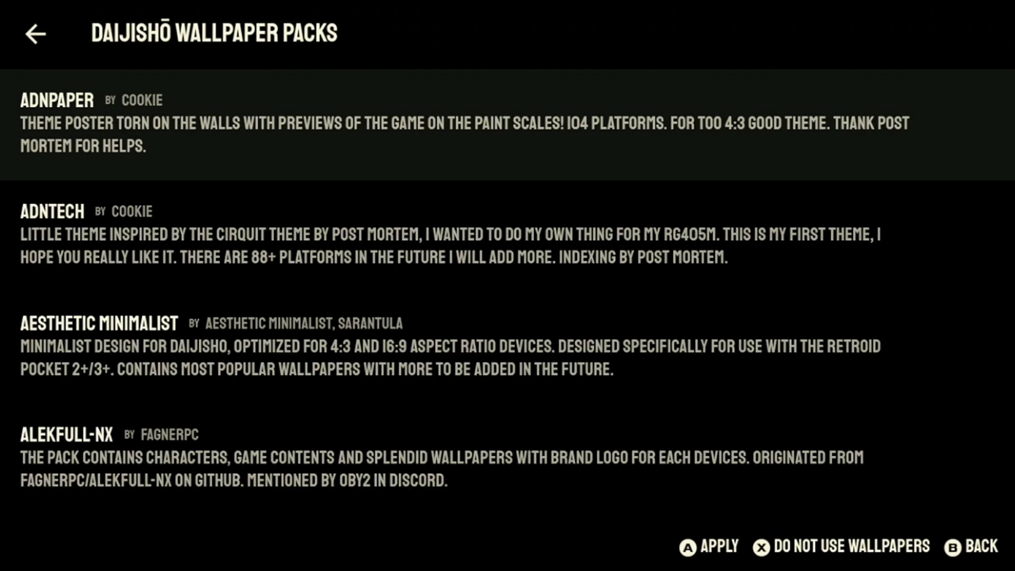
Step: Apply a Daijishō wallpaper pack and scroll the illustrated carousel to the Game Boy list
{"action": "scroll", "scroll_direction": "down", "scroll_amount": 3}
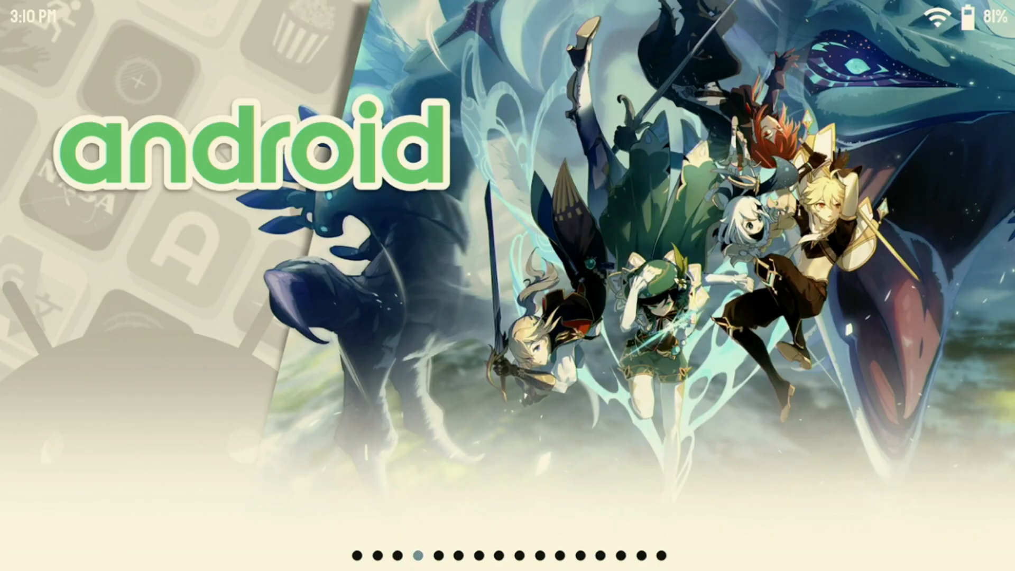
{"action": "scroll", "scroll_direction": "left", "scroll_amount": 3}
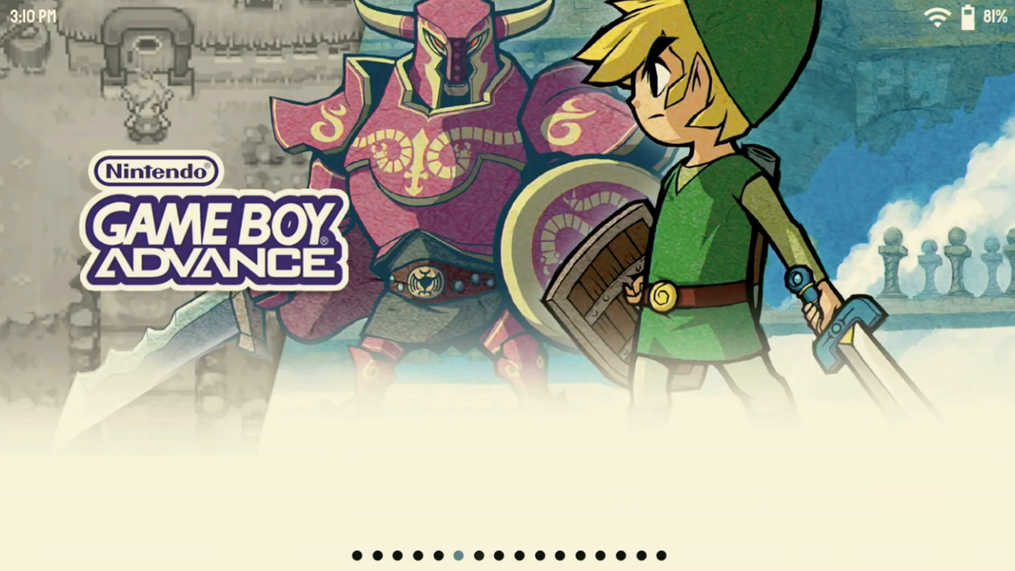
{"action": "scroll", "scroll_direction": "left", "scroll_amount": 3}
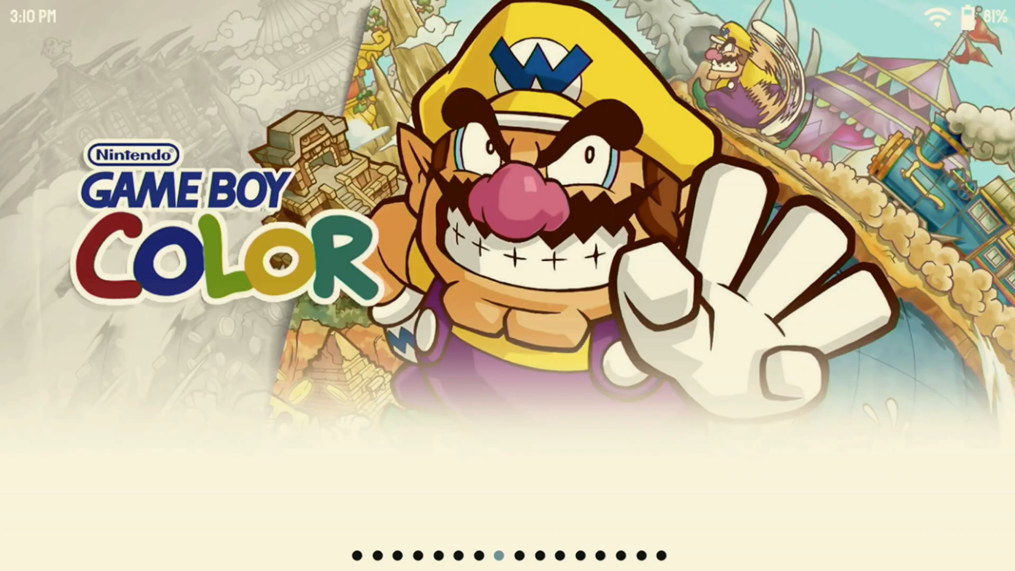
{"action": "scroll", "scroll_direction": "left", "scroll_amount": 3}
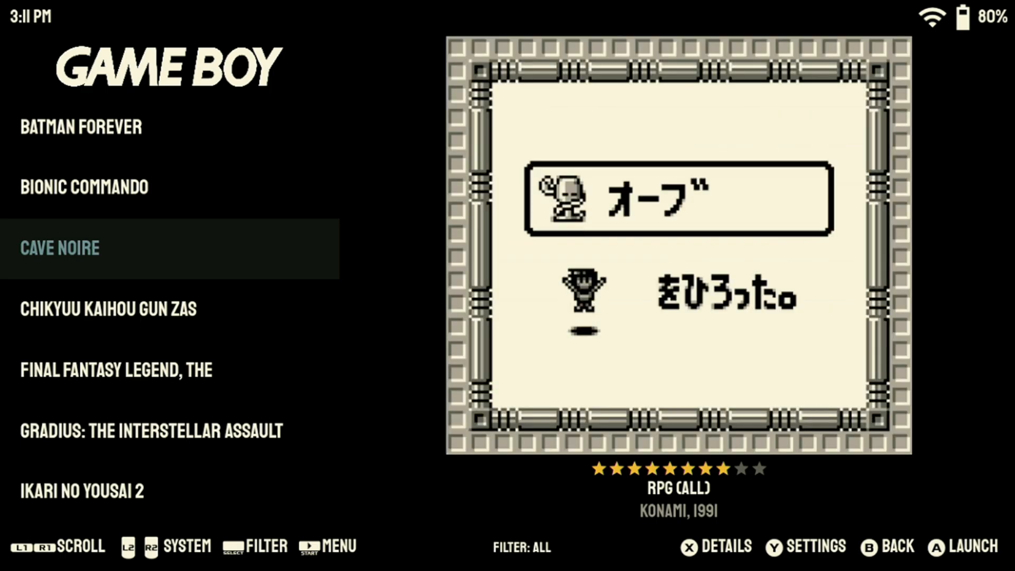
Step: Revisit the alternative Emulators and ROM folder settings, then show the Genesis list with Sonic Spinball
{"action": "left_click", "coordinate": [785, 546]}
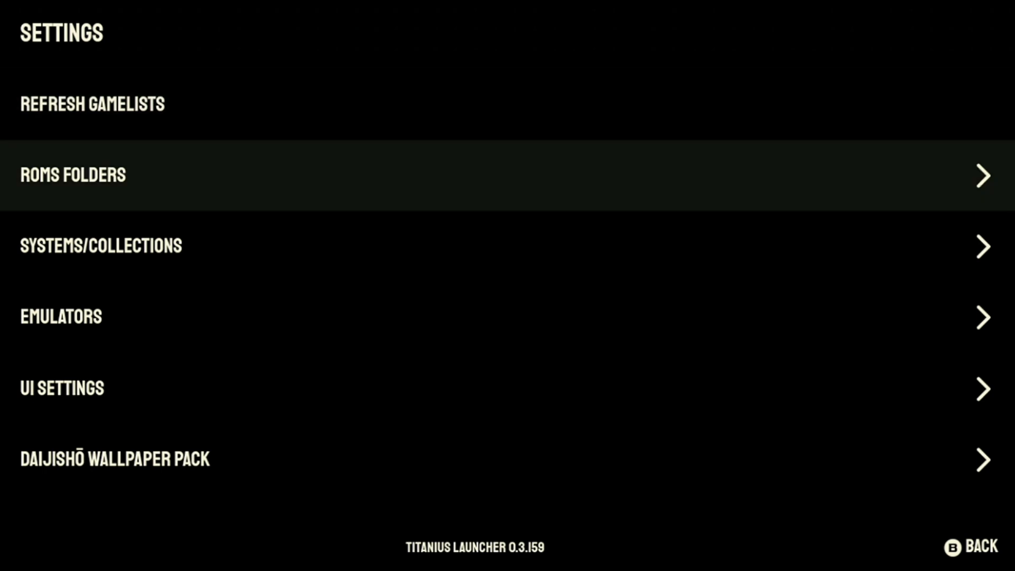
{"action": "left_click", "coordinate": [60, 316]}
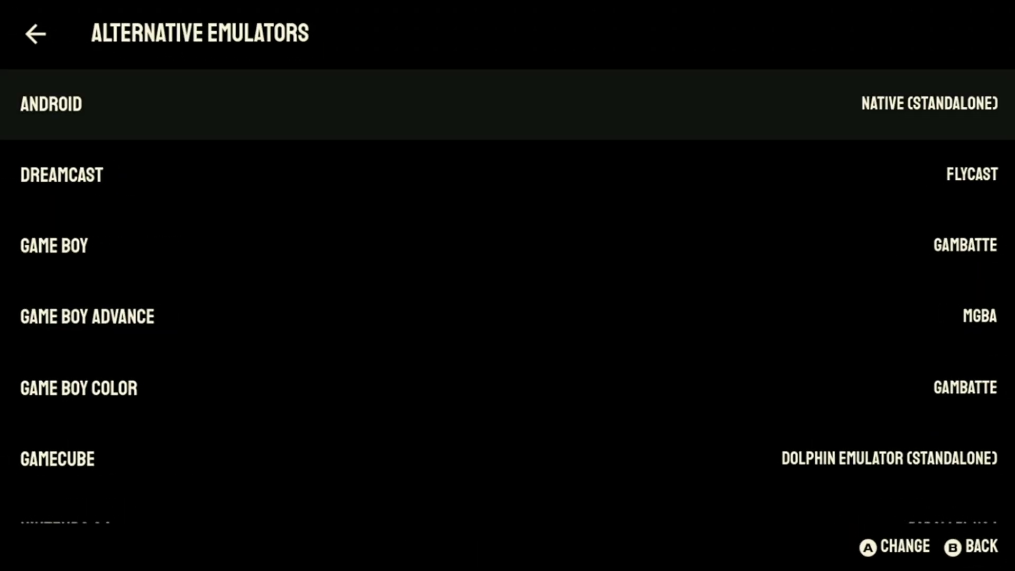
{"action": "scroll", "scroll_direction": "down", "scroll_amount": 3}
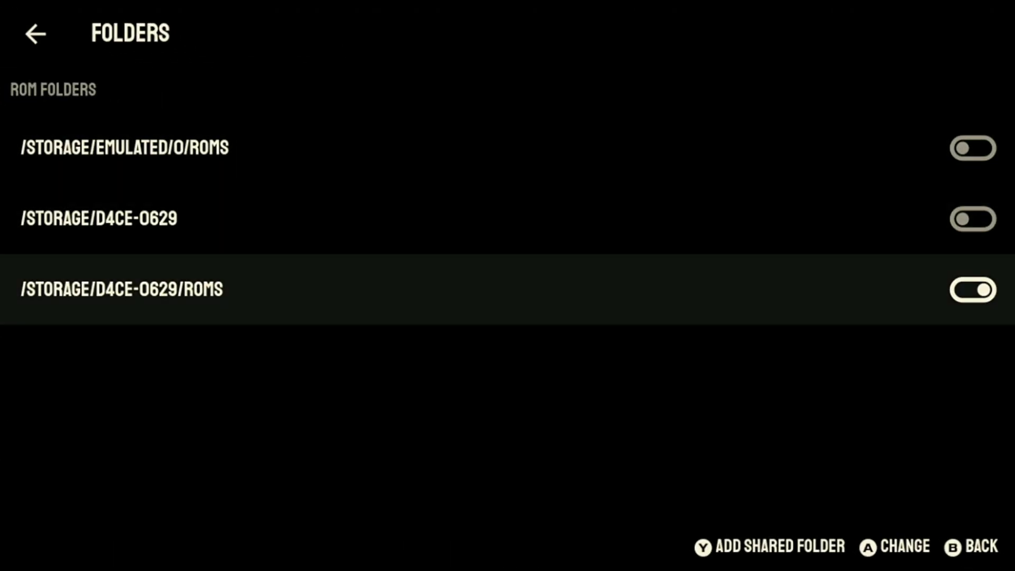
{"action": "left_click", "coordinate": [36, 34]}
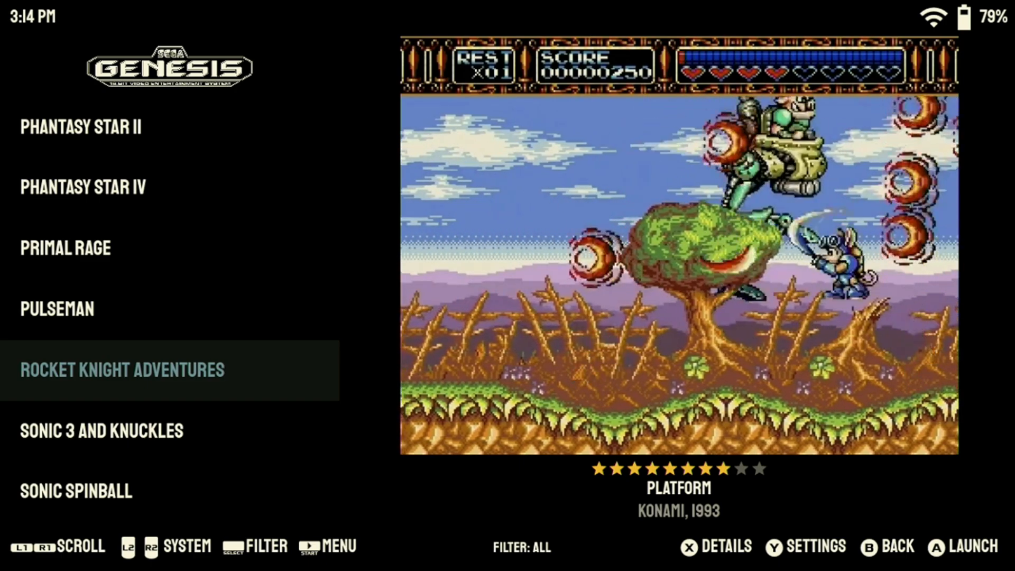
{"action": "scroll", "scroll_direction": "down", "scroll_amount": 3}
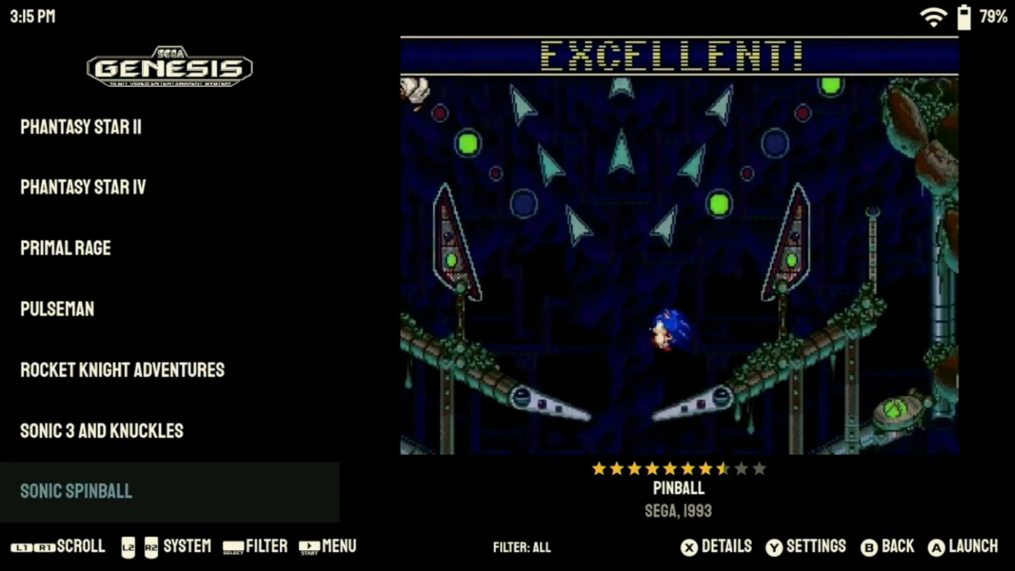